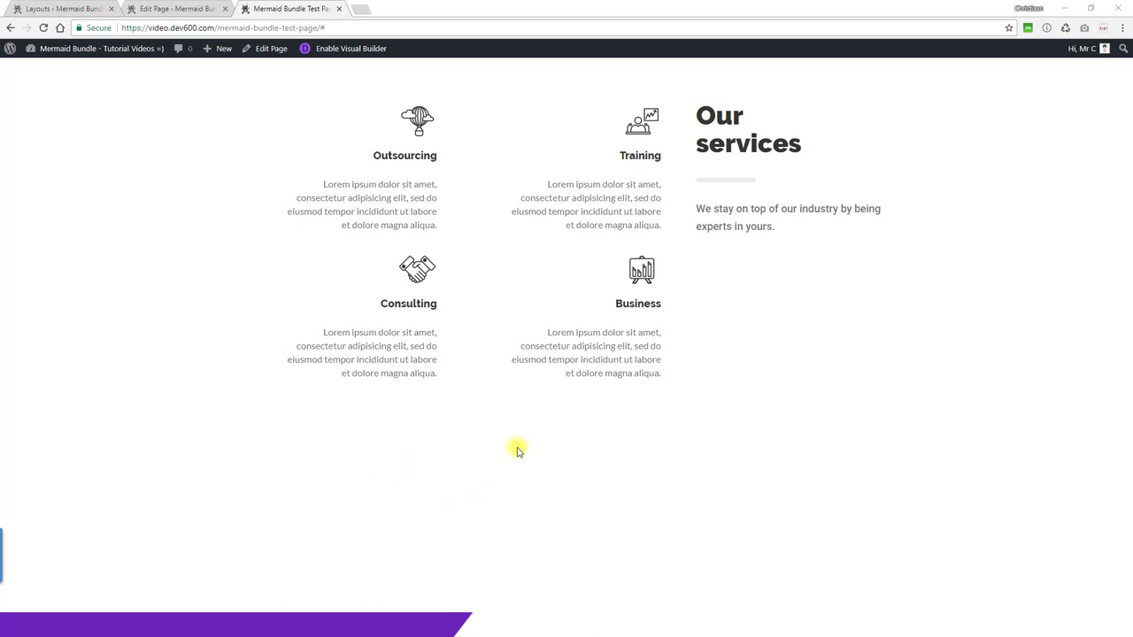
{"action": "mouse_move", "coordinate": [418, 115]}
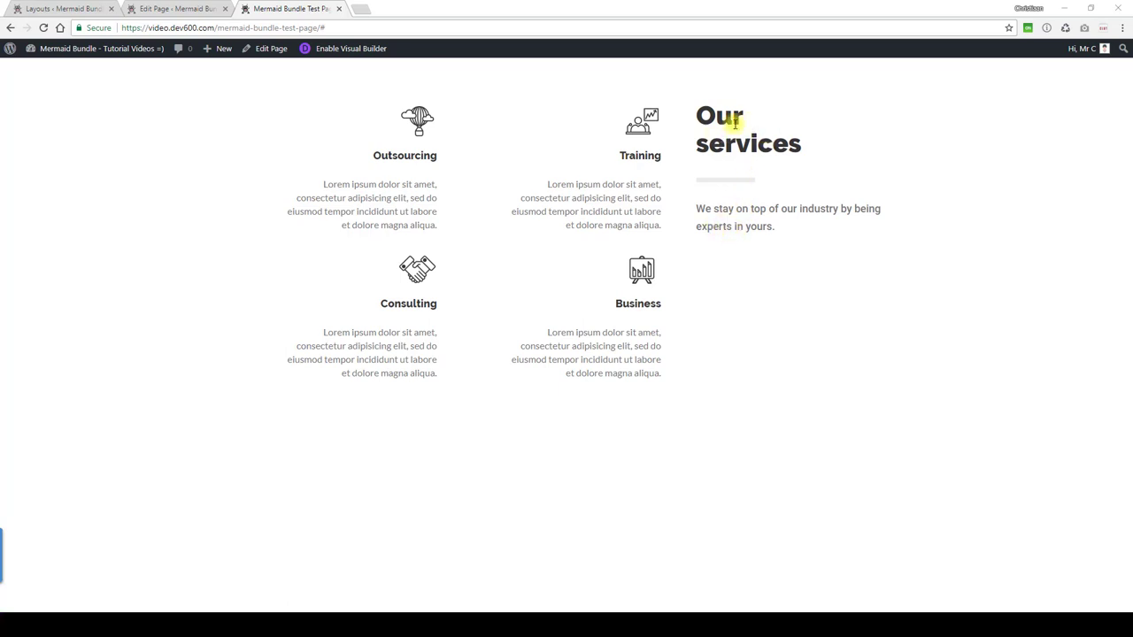
Switch to the Edit Page tab to reach the Outsourcing blurb's settings in Divi Builder
{"action": "left_click", "coordinate": [177, 7]}
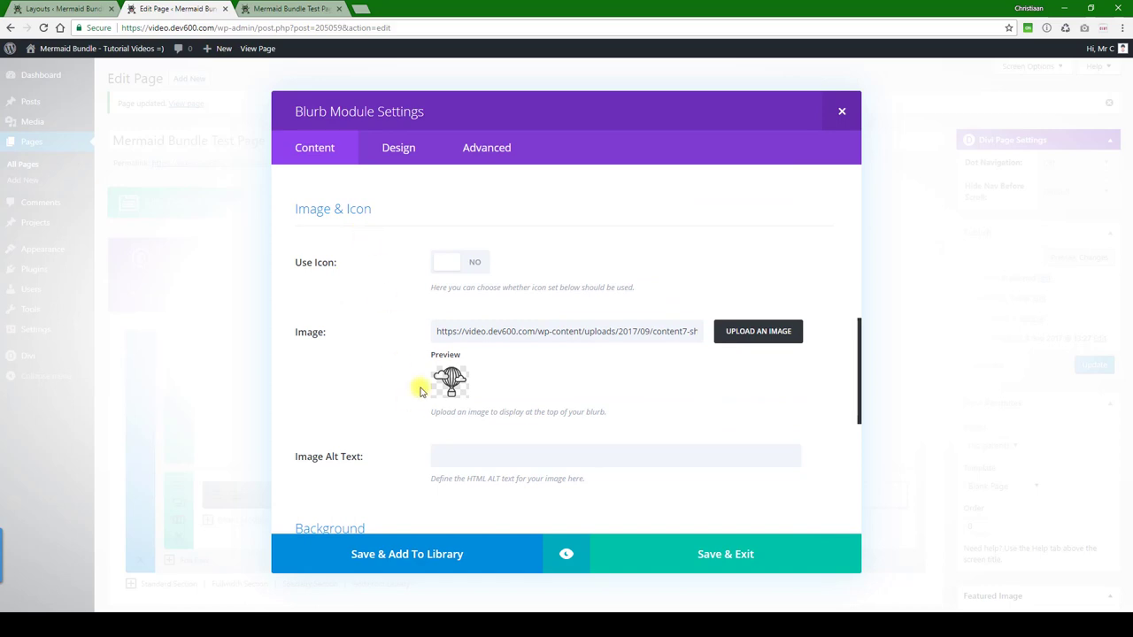
{"action": "mouse_move", "coordinate": [460, 383]}
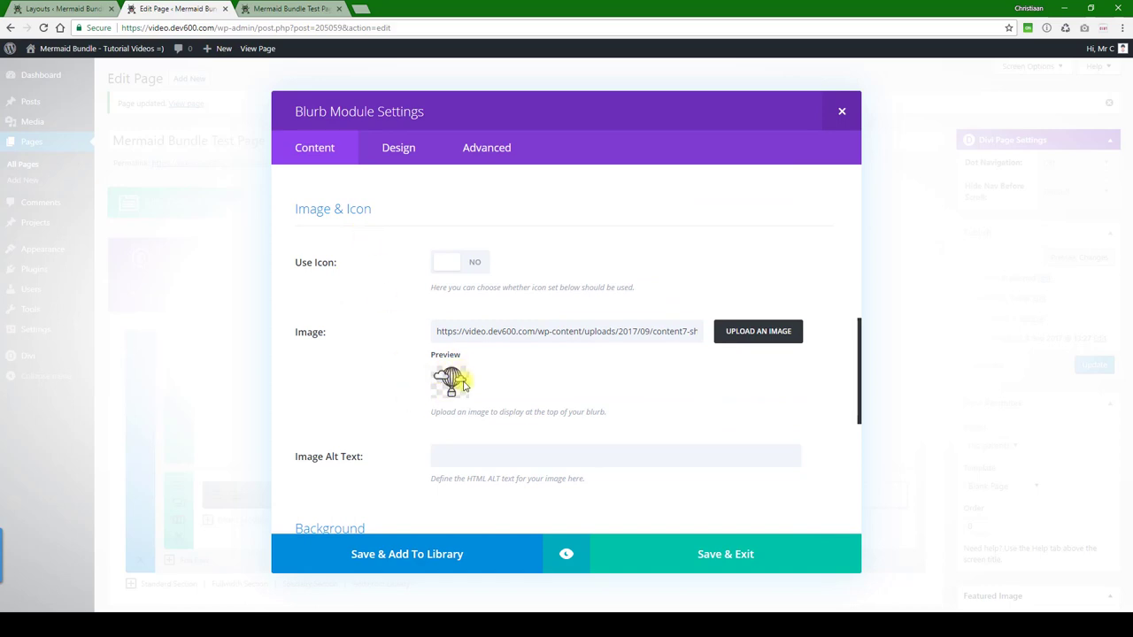
{"action": "mouse_move", "coordinate": [468, 382]}
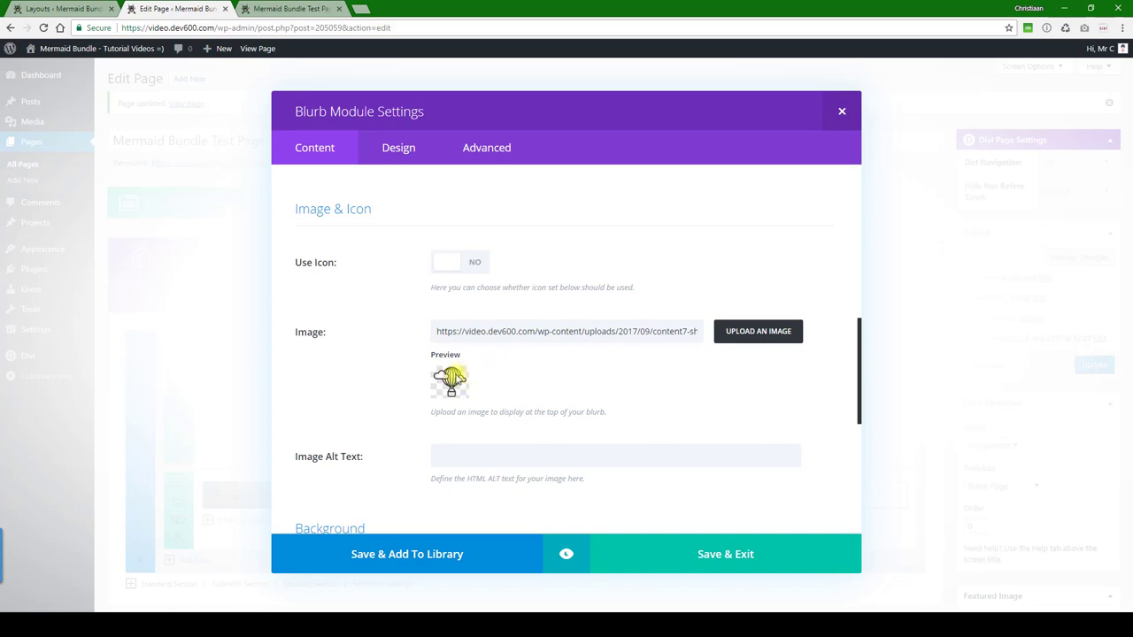
{"action": "mouse_move", "coordinate": [365, 293]}
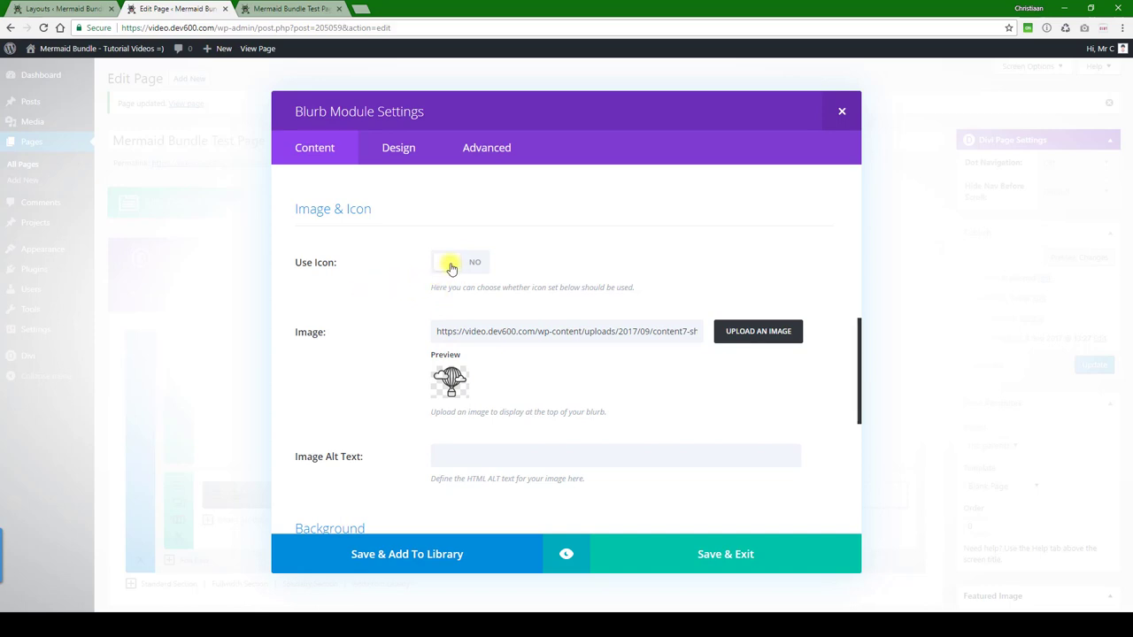
Enable Use Icon on the Outsourcing blurb and choose the home icon from the icon grid
{"action": "left_click", "coordinate": [460, 262]}
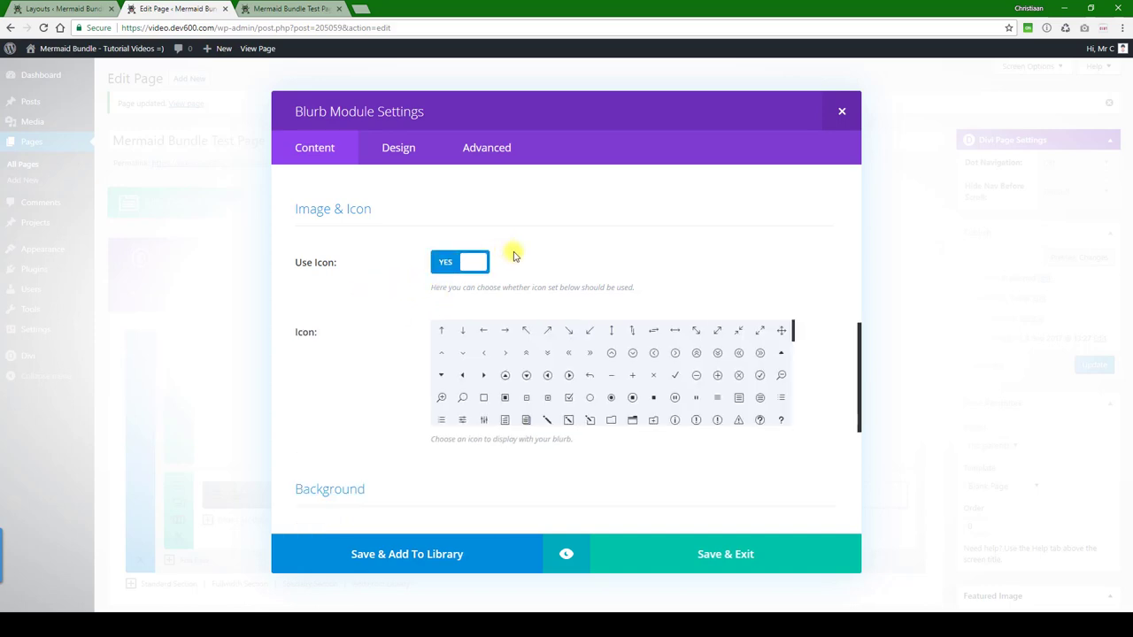
{"action": "scroll", "scroll_direction": "down", "scroll_amount": 3}
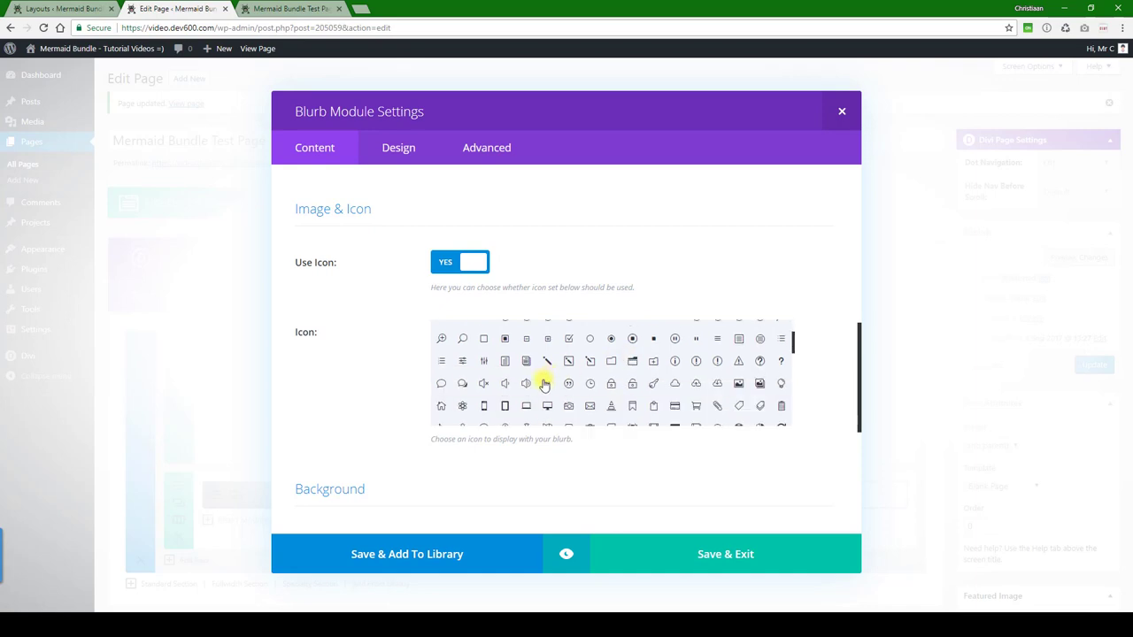
{"action": "scroll", "scroll_direction": "down", "scroll_amount": 3}
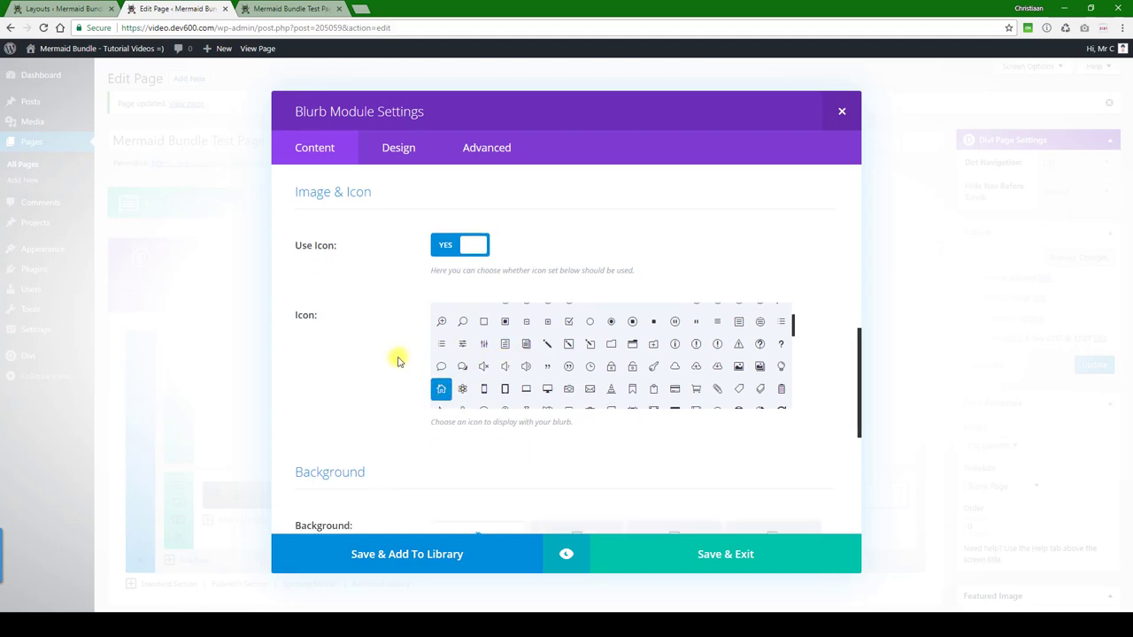
{"action": "scroll", "scroll_direction": "down", "scroll_amount": 3}
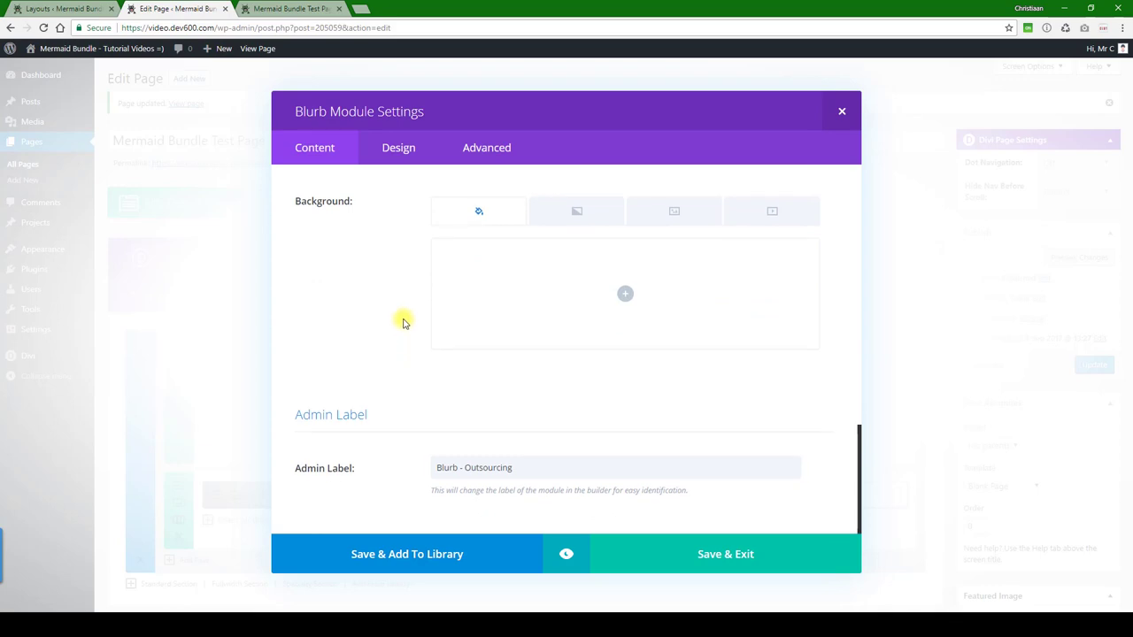
{"action": "scroll", "scroll_direction": "down", "scroll_amount": 3}
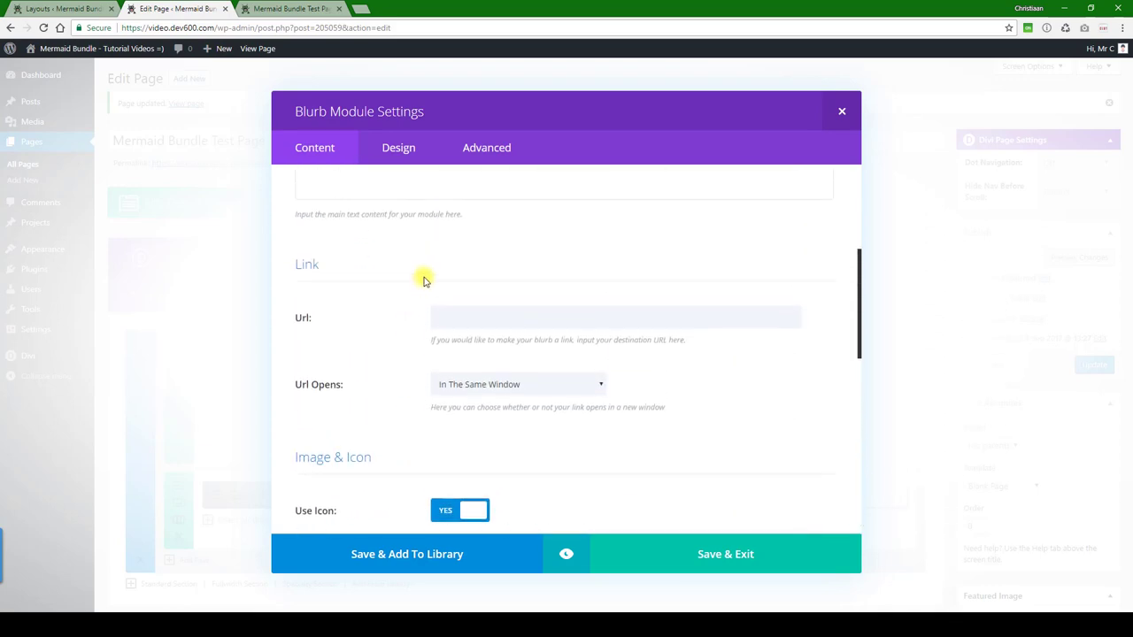
In the Design settings, set the blurb's Icon Color to dark grey #262626
{"action": "left_click", "coordinate": [399, 149]}
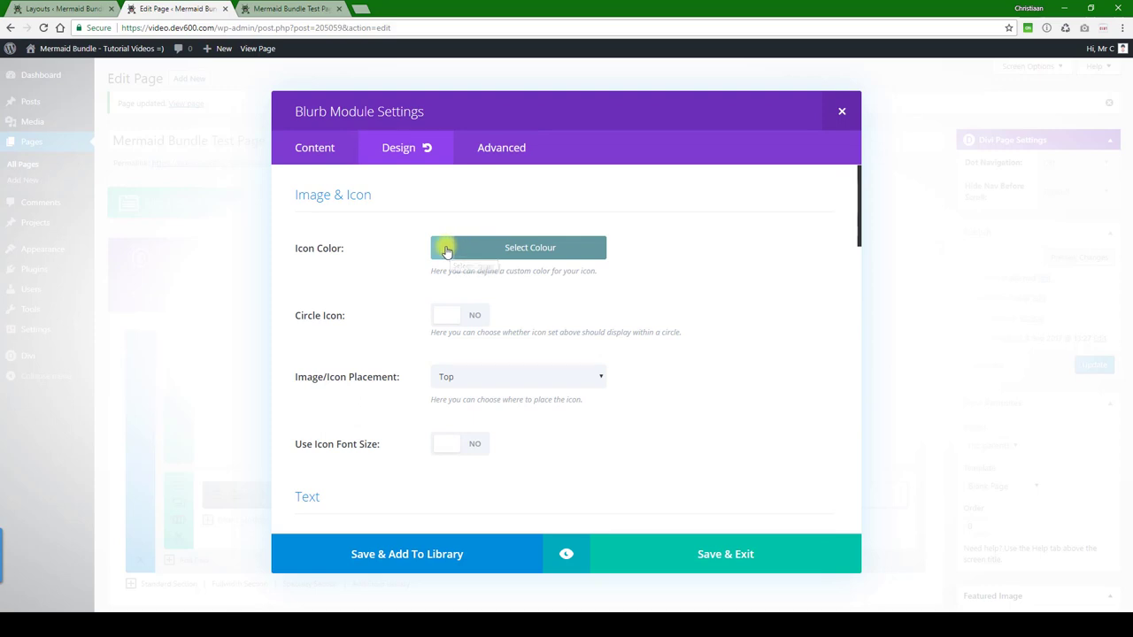
{"action": "left_click", "coordinate": [517, 248]}
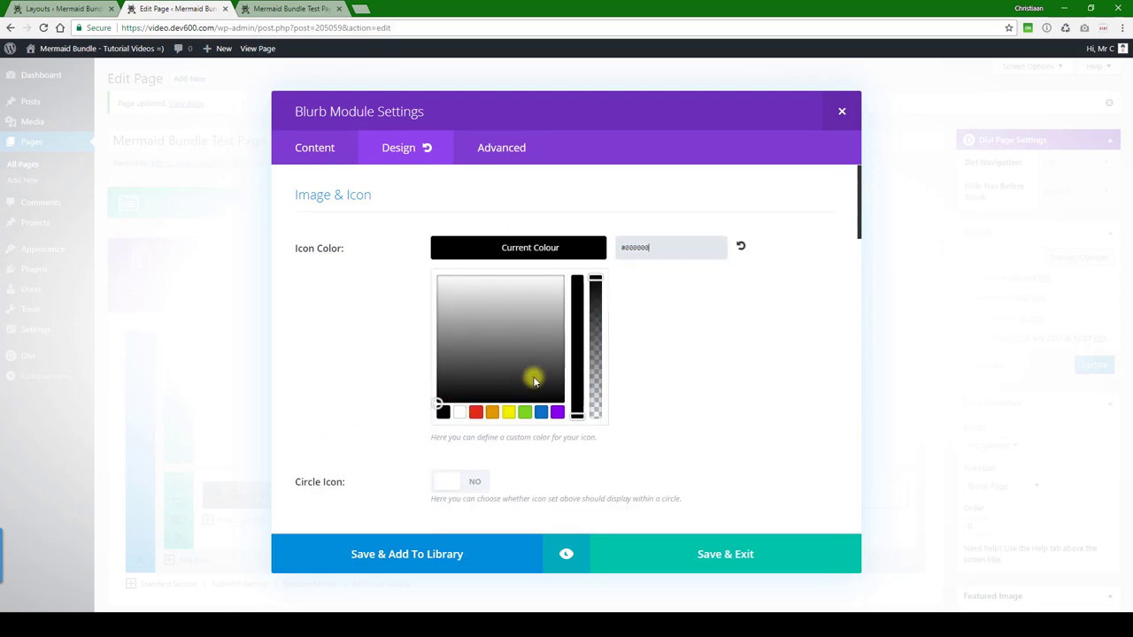
{"action": "left_click", "coordinate": [515, 383]}
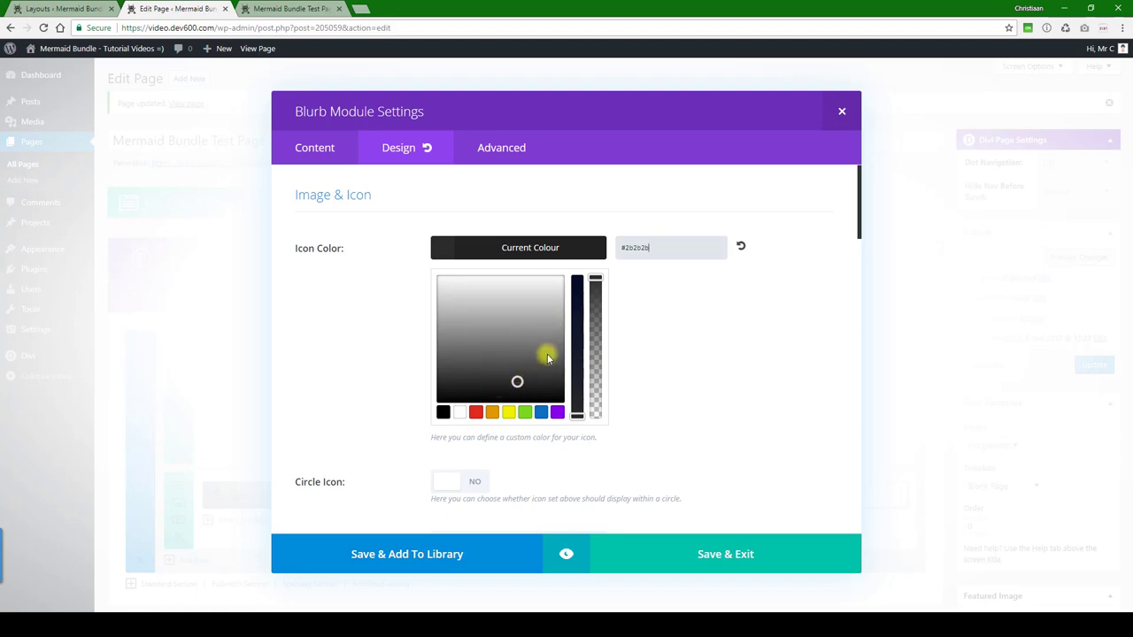
{"action": "scroll", "scroll_direction": "down", "scroll_amount": 3}
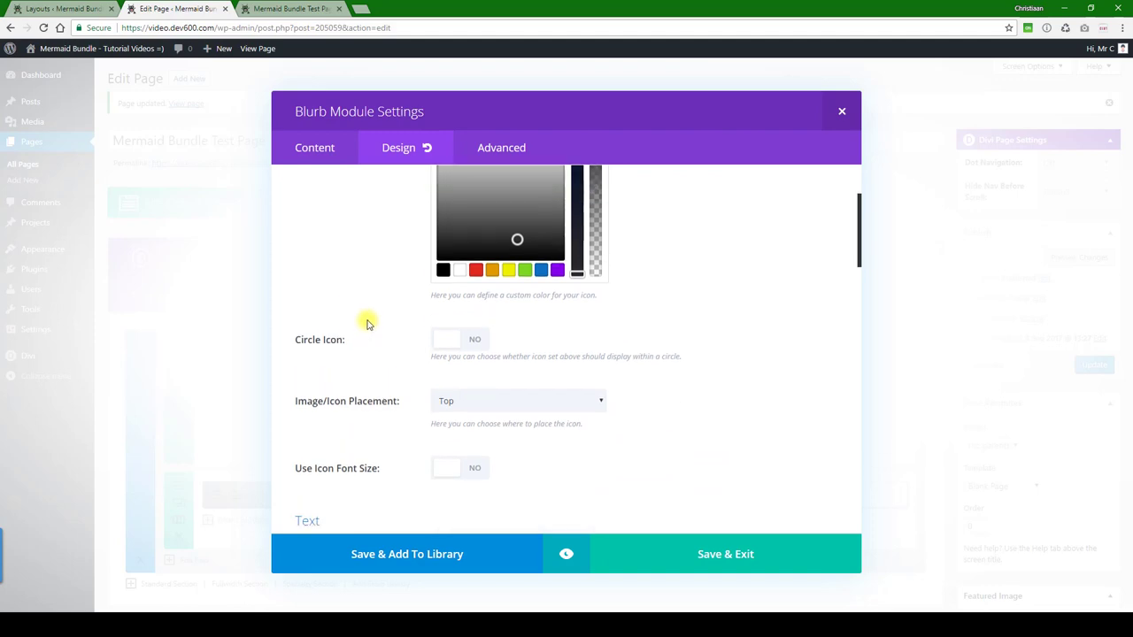
Enable Use Icon Font Size and adjust the slider, trying sizes around 58-95px
{"action": "left_click", "coordinate": [460, 467]}
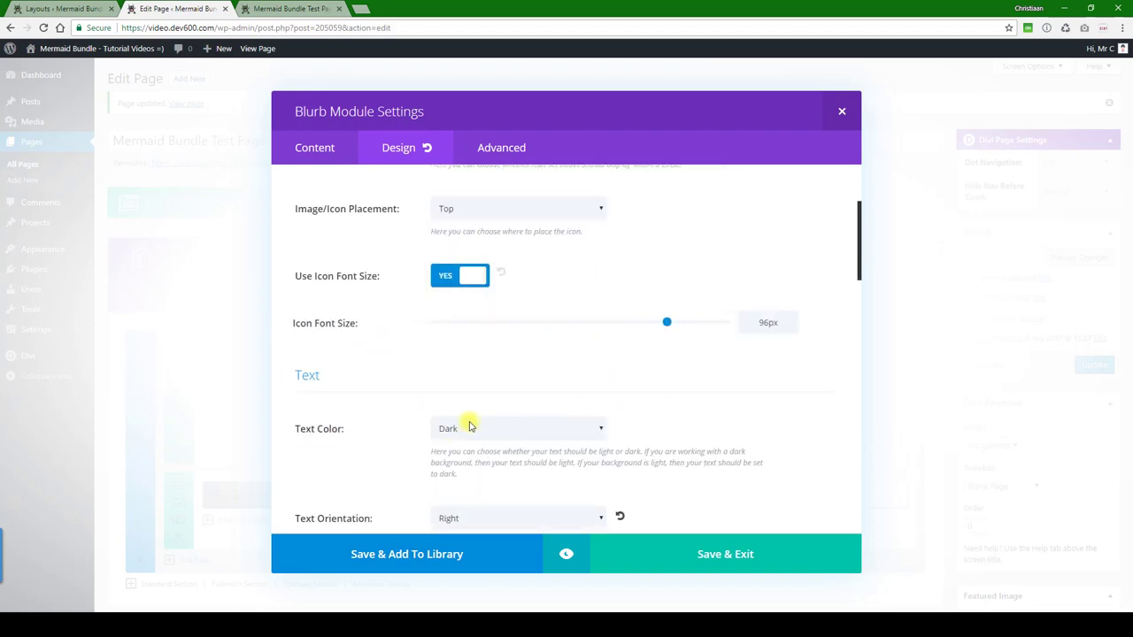
{"action": "scroll", "scroll_direction": "down", "scroll_amount": 3}
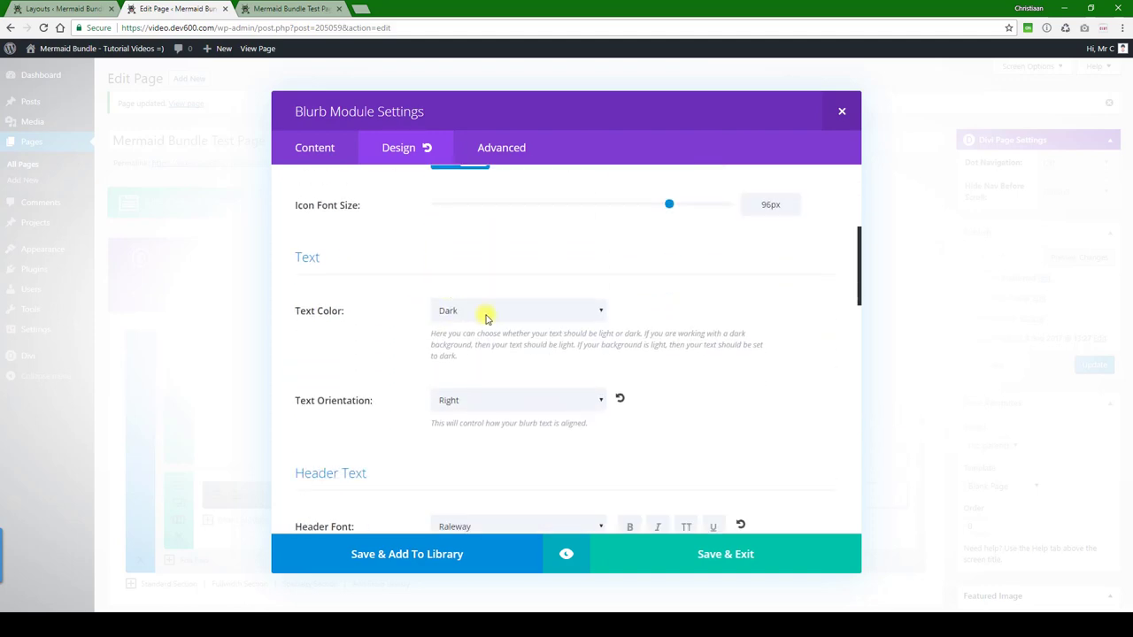
{"action": "scroll", "scroll_direction": "down", "scroll_amount": 3}
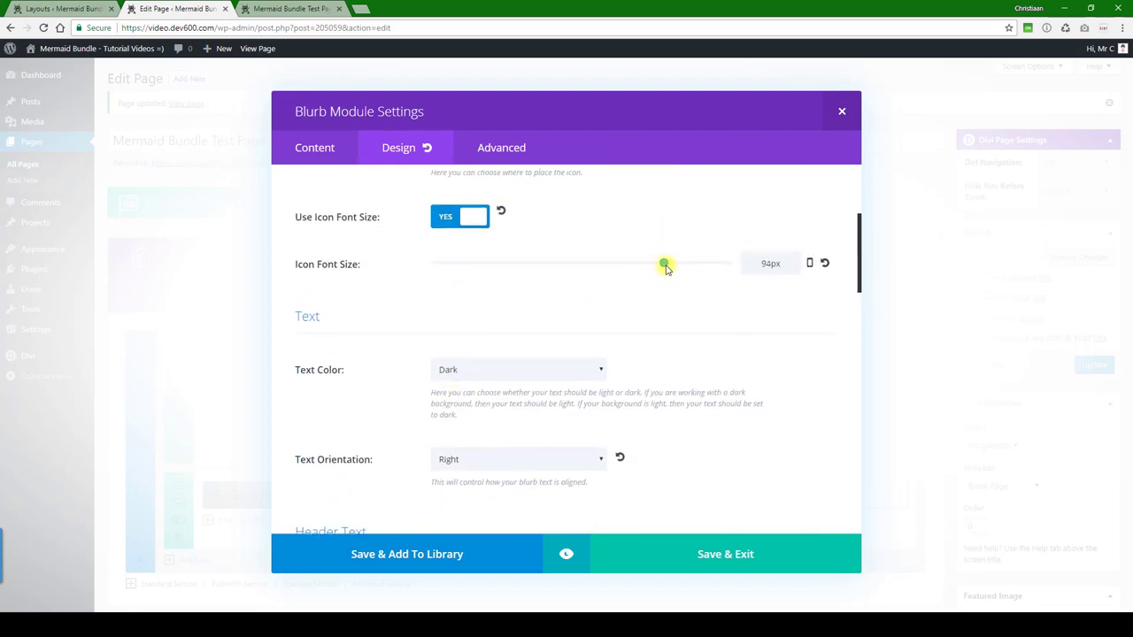
{"action": "left_click_drag", "start_coordinate": [666, 264], "coordinate": [576, 264]}
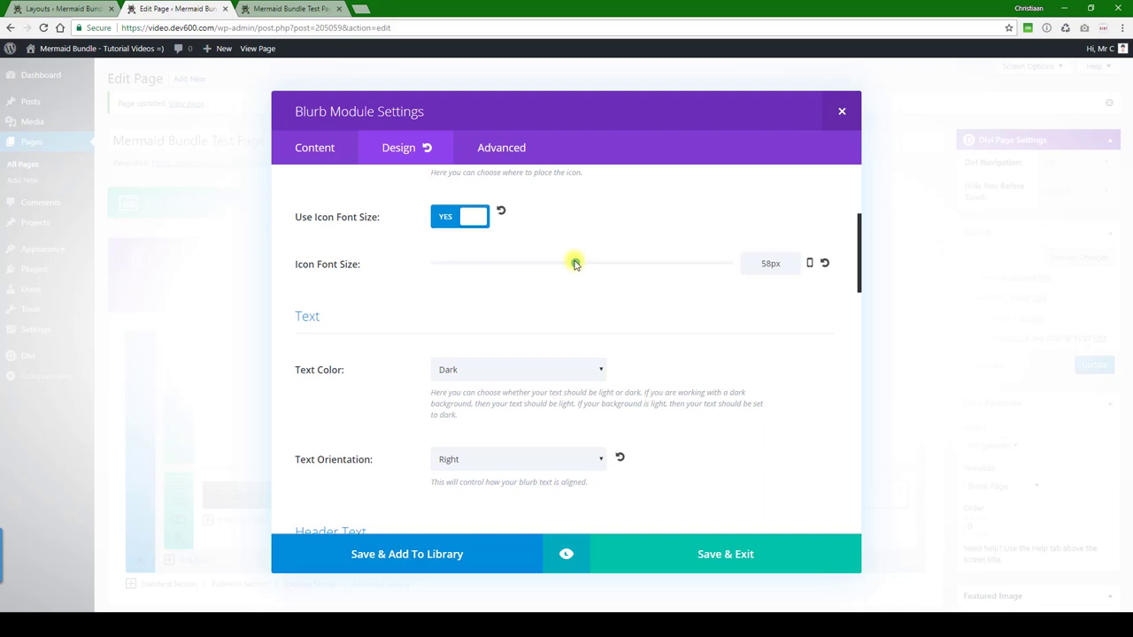
{"action": "left_click_drag", "start_coordinate": [574, 262], "coordinate": [669, 262]}
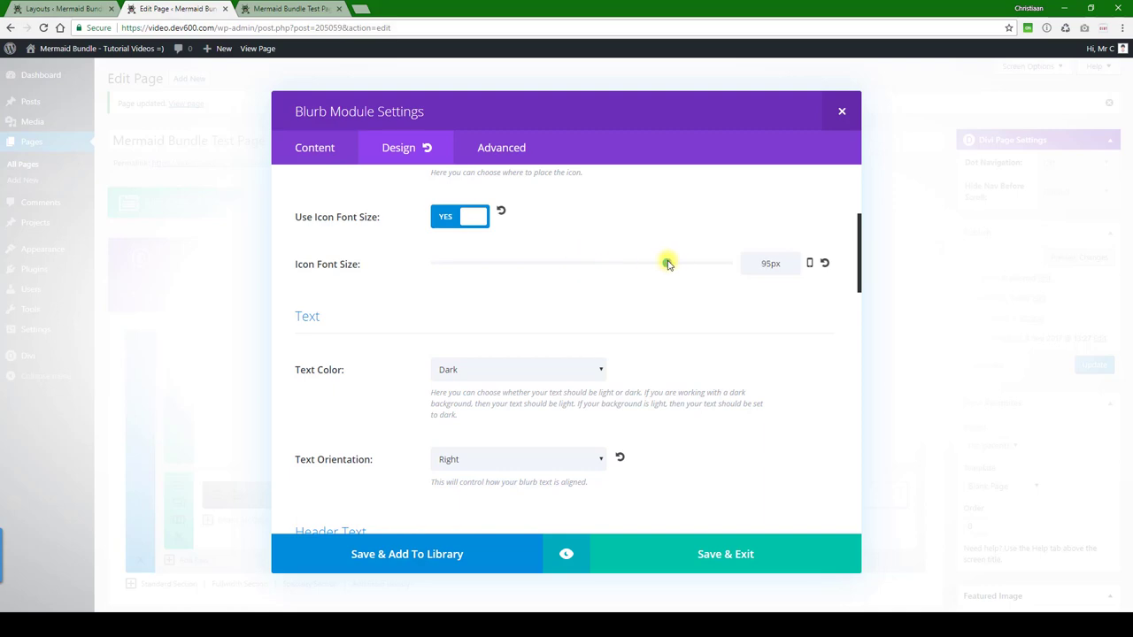
{"action": "left_click_drag", "start_coordinate": [669, 262], "coordinate": [655, 262]}
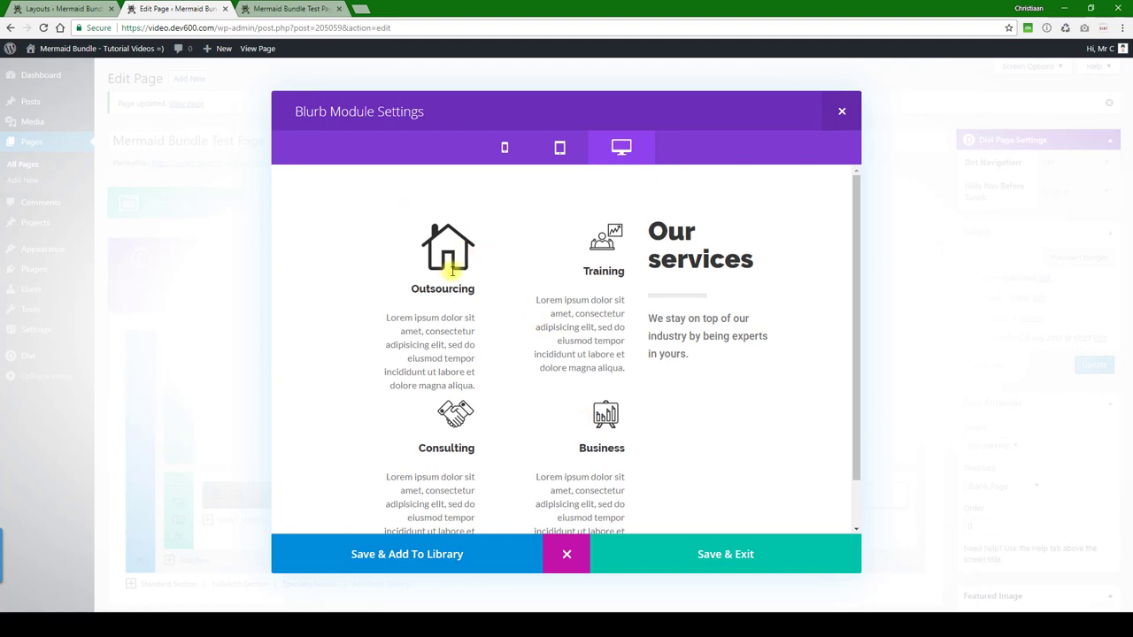
{"action": "mouse_move", "coordinate": [464, 425]}
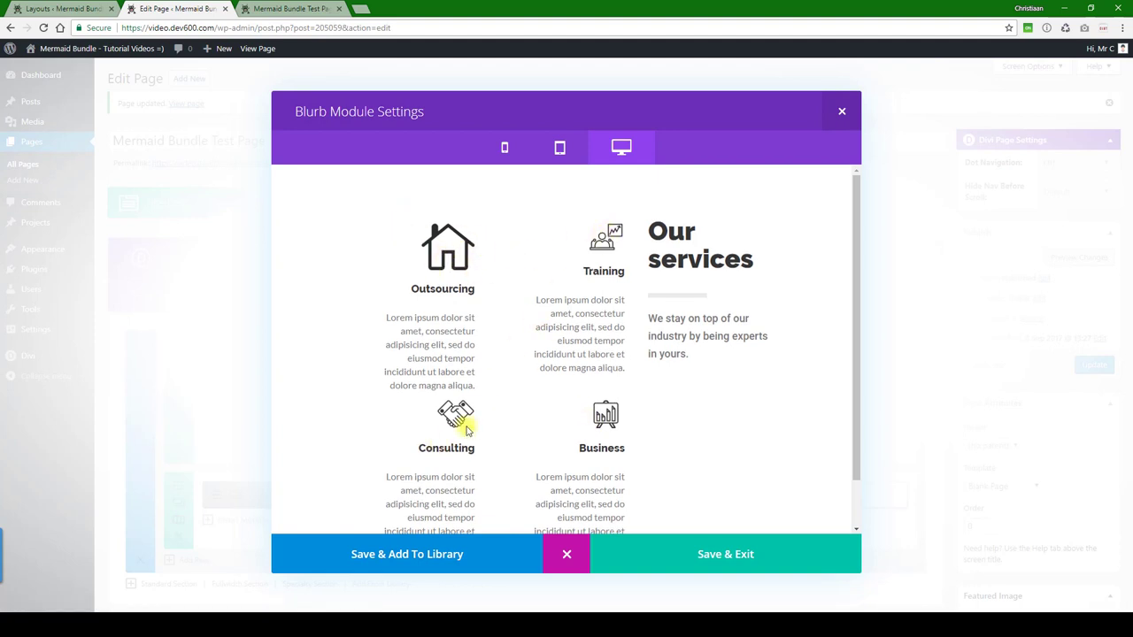
Return from the preview and settle the Icon Font Size at 60px
{"action": "left_click", "coordinate": [398, 147]}
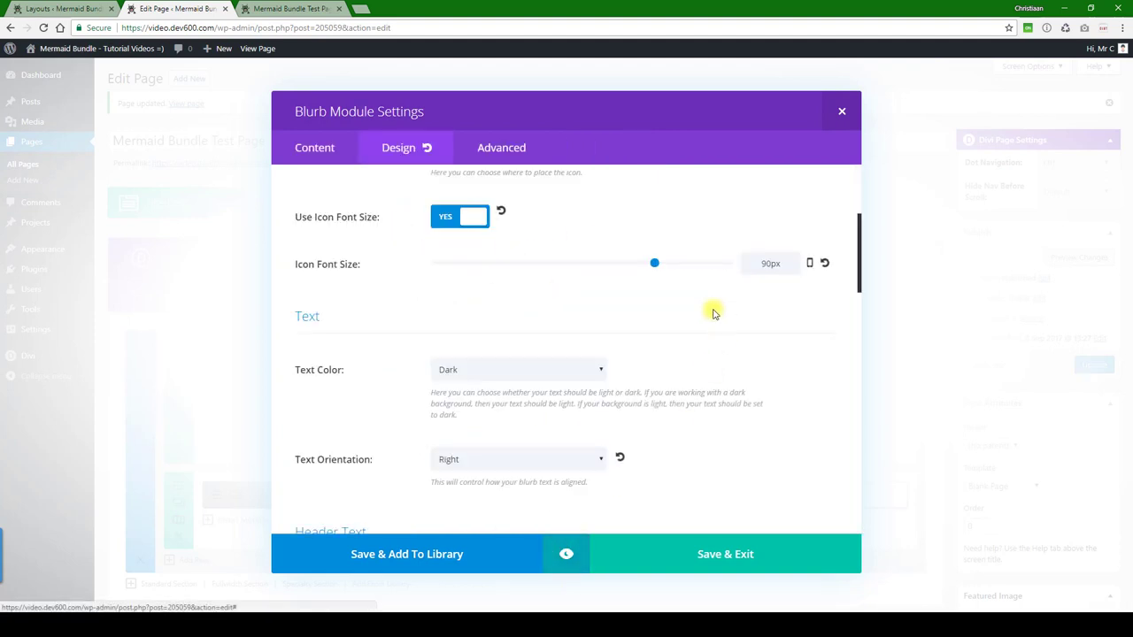
{"action": "left_click_drag", "start_coordinate": [655, 262], "coordinate": [598, 262]}
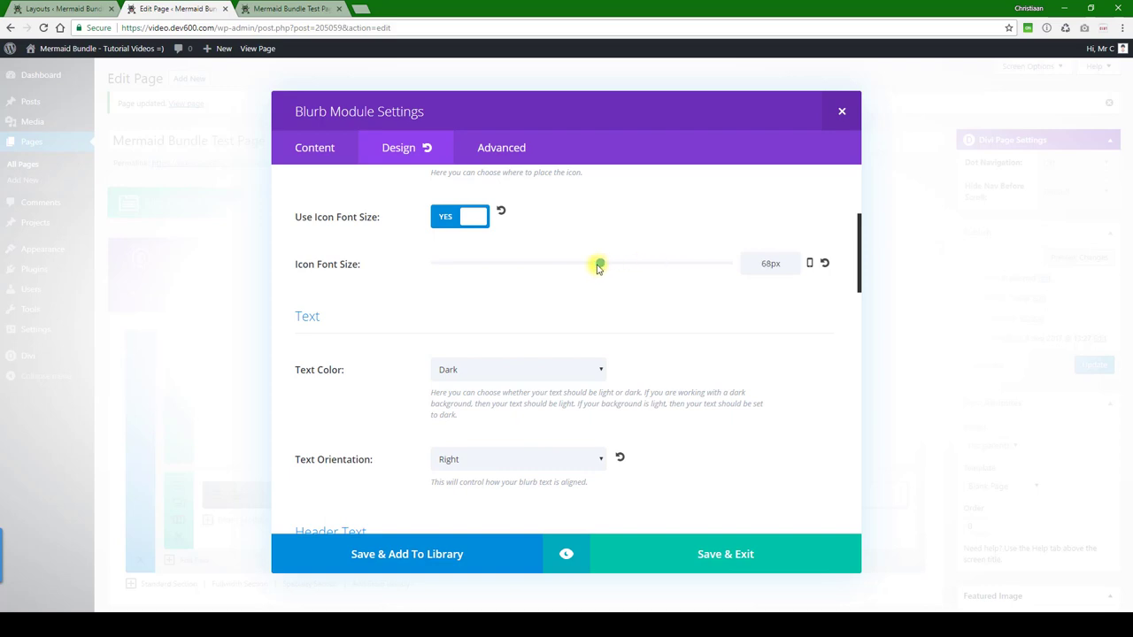
{"action": "left_click_drag", "start_coordinate": [599, 262], "coordinate": [563, 262]}
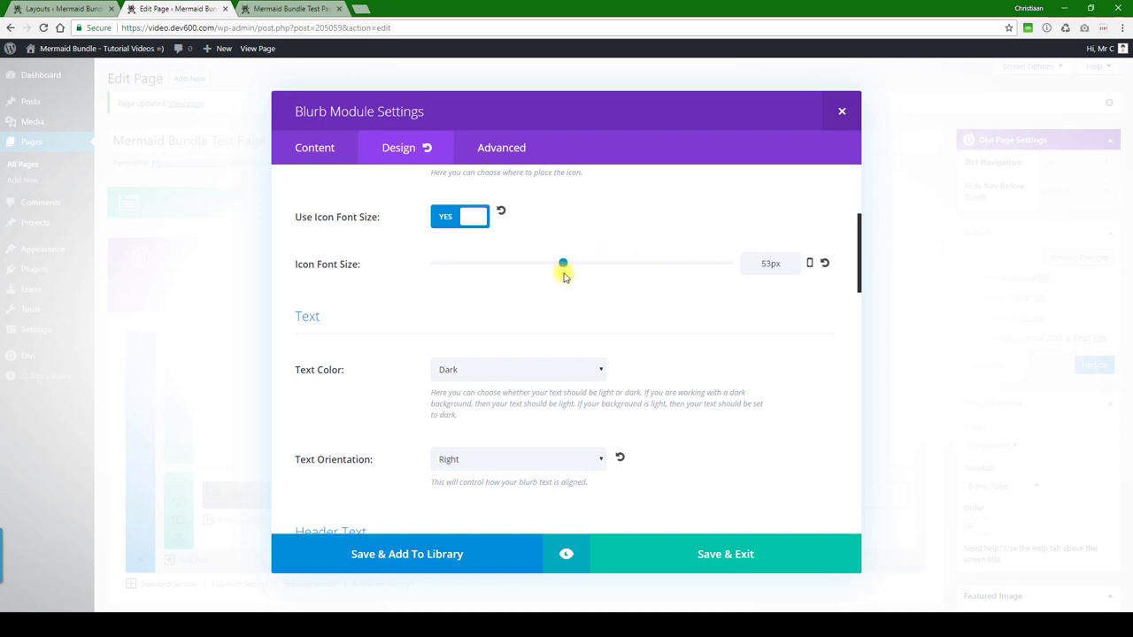
{"action": "left_click_drag", "start_coordinate": [563, 262], "coordinate": [556, 262]}
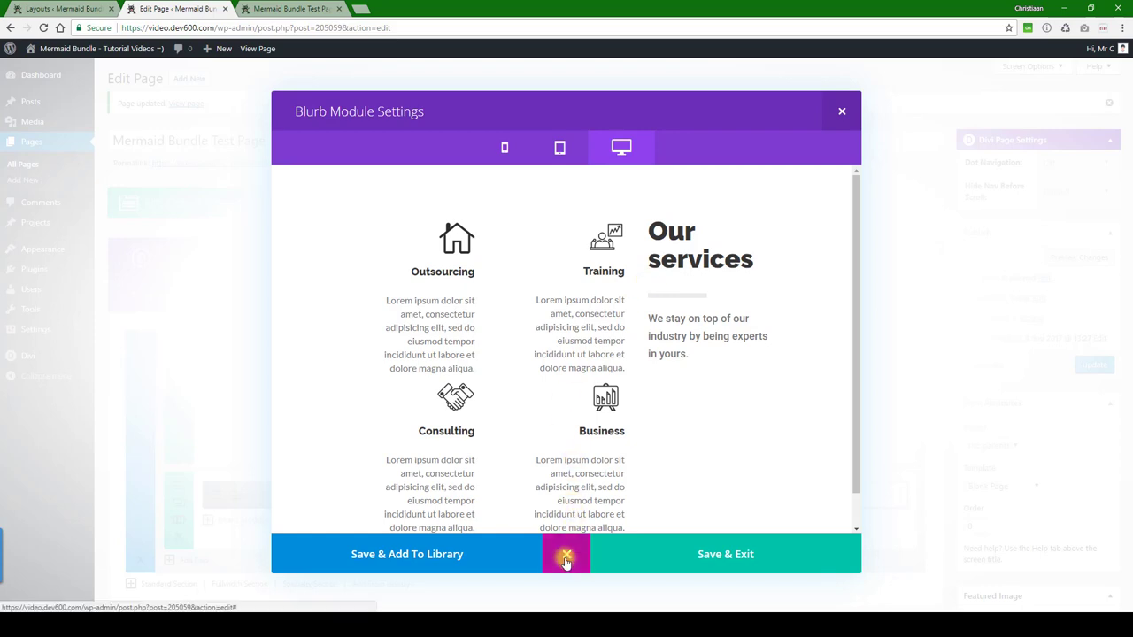
Set the Outsourcing blurb's Icon Color to green
{"action": "left_click", "coordinate": [396, 147]}
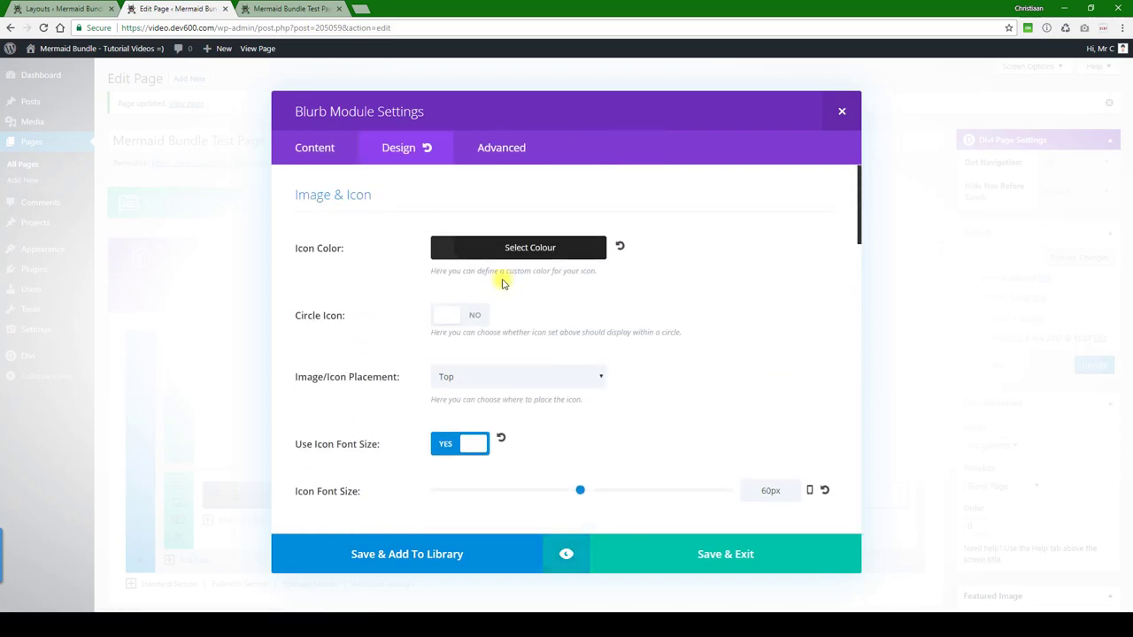
{"action": "left_click", "coordinate": [517, 248]}
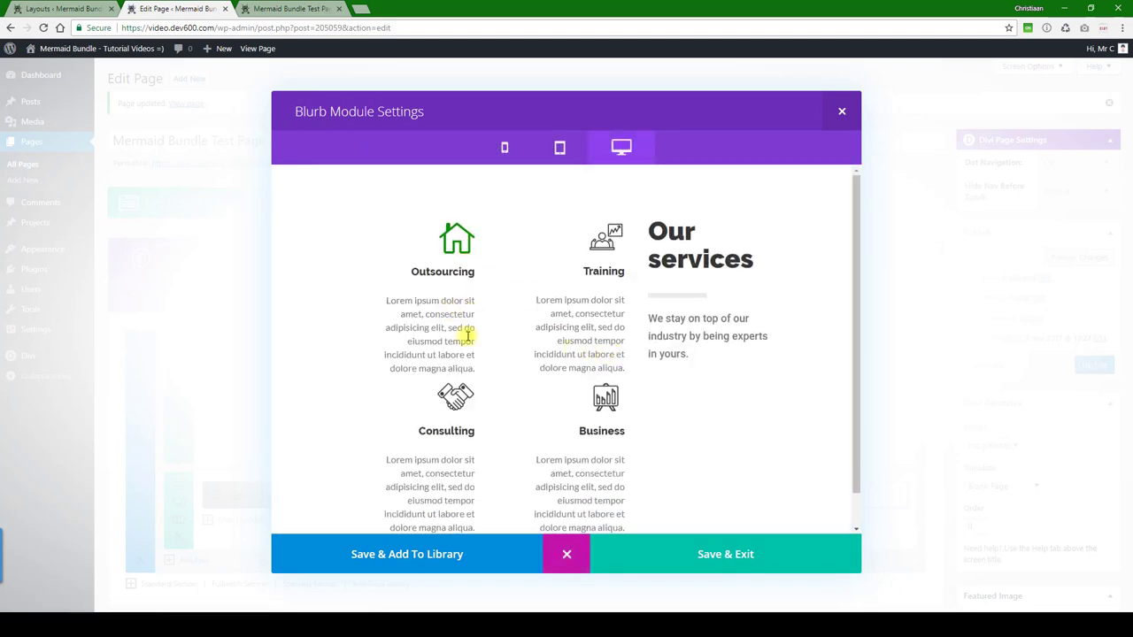
{"action": "mouse_move", "coordinate": [602, 422]}
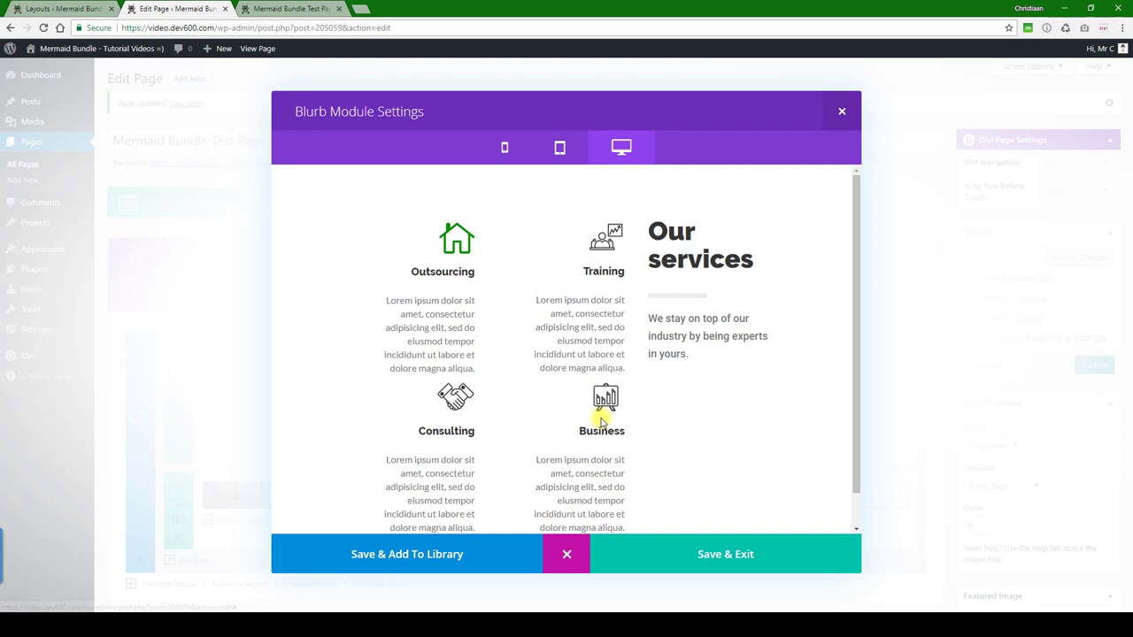
Set the blurb's Header Text Color to green, then Save & Exit the module settings
{"action": "left_click", "coordinate": [397, 147]}
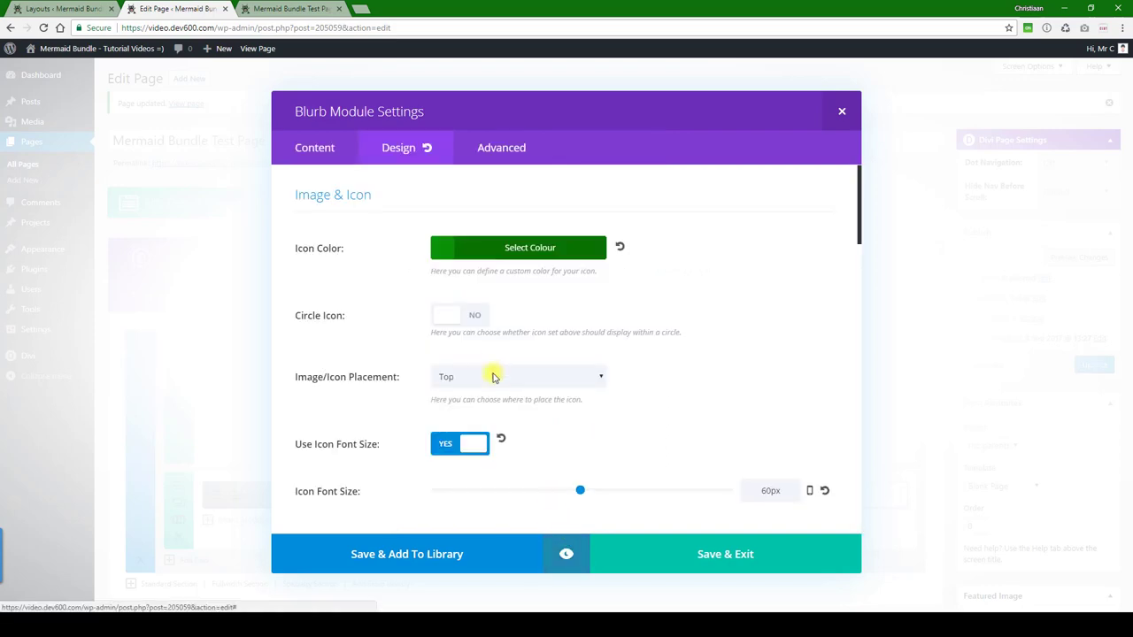
{"action": "scroll", "scroll_direction": "down", "scroll_amount": 3}
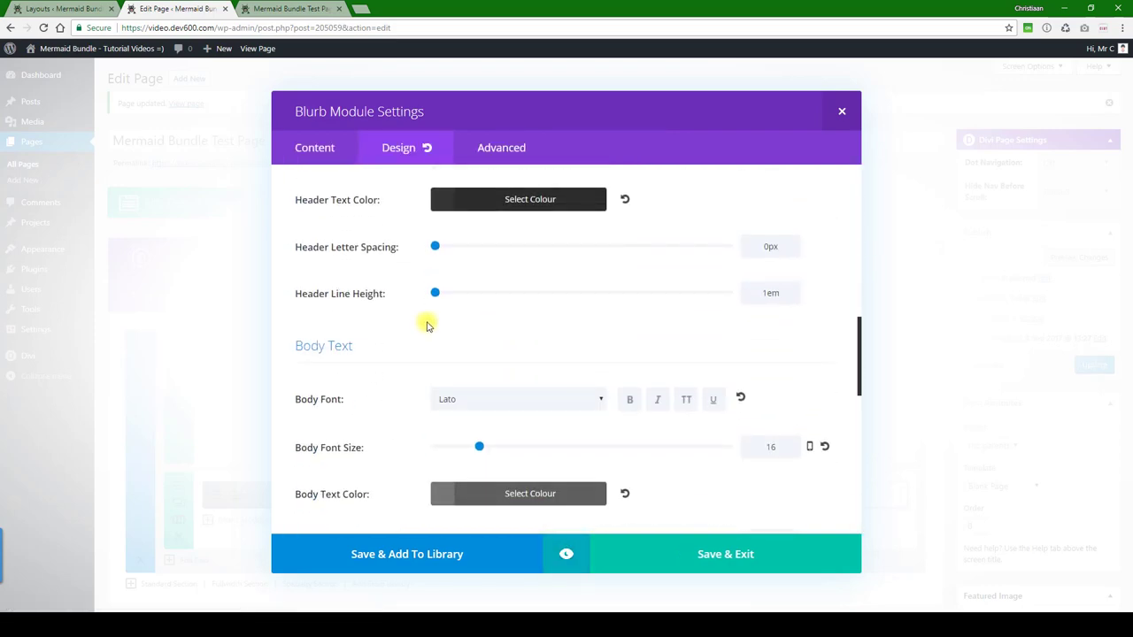
{"action": "left_click", "coordinate": [531, 198]}
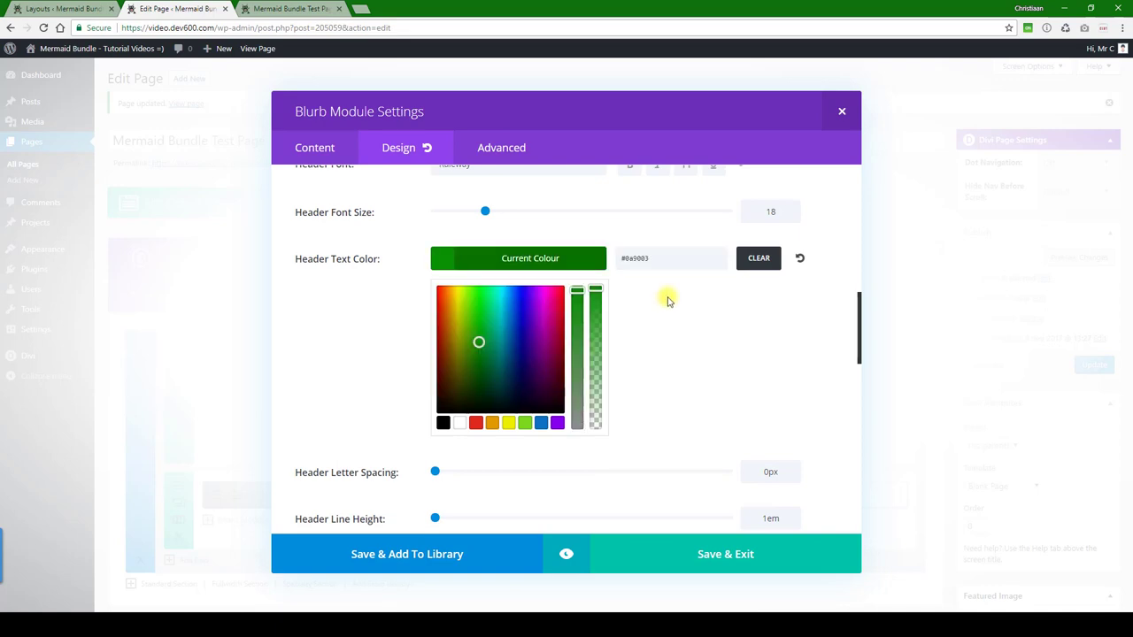
{"action": "scroll", "scroll_direction": "down", "scroll_amount": 3}
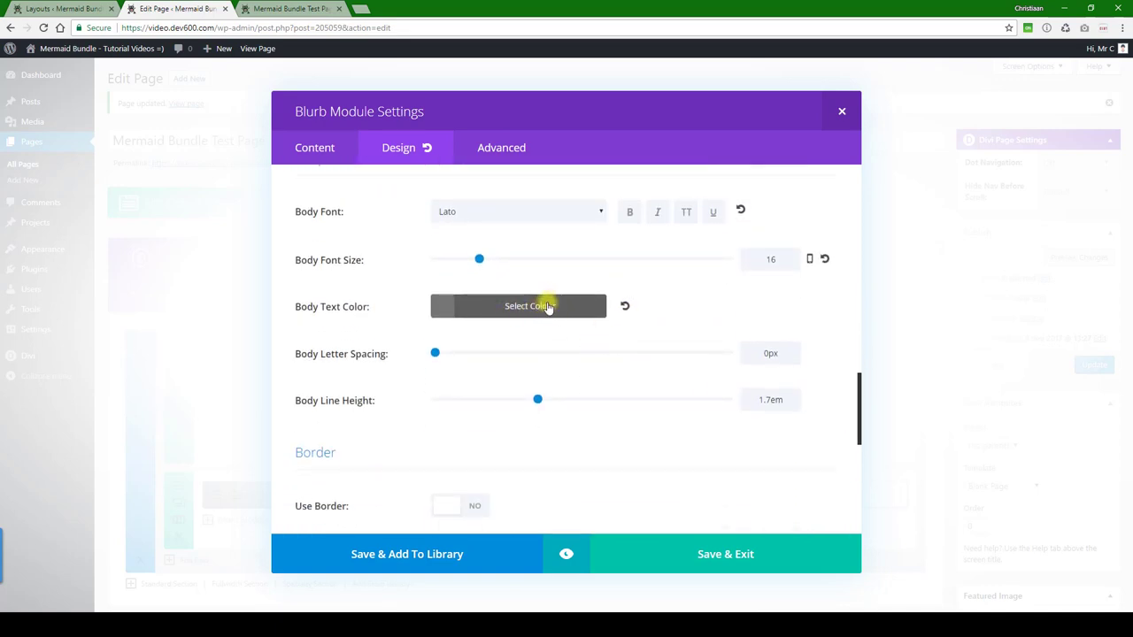
{"action": "mouse_move", "coordinate": [580, 474]}
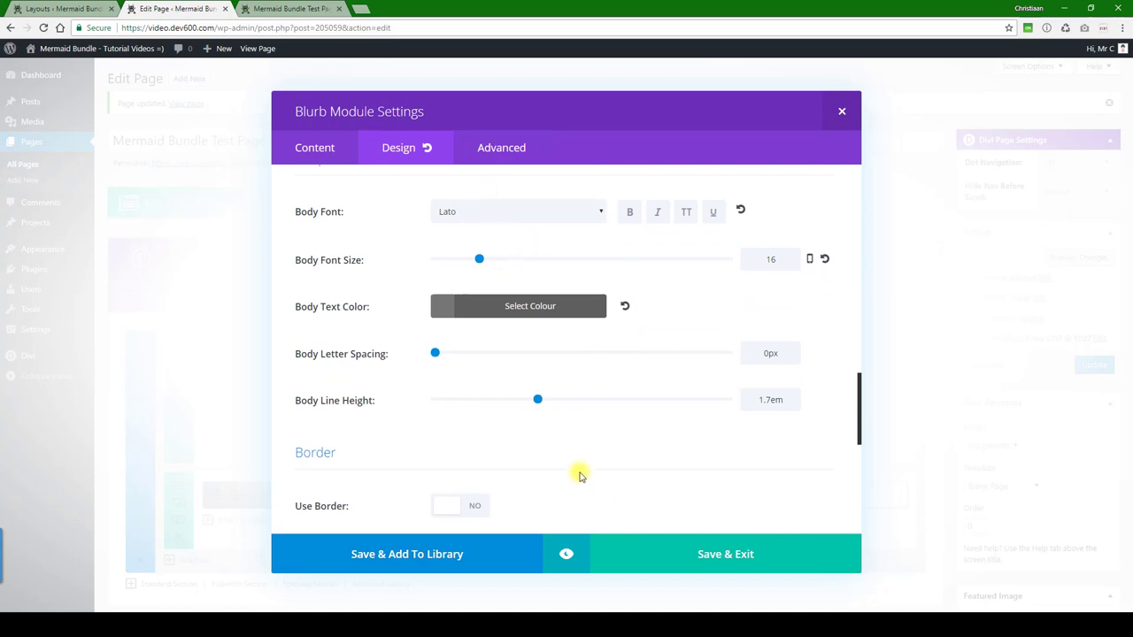
{"action": "left_click", "coordinate": [841, 110]}
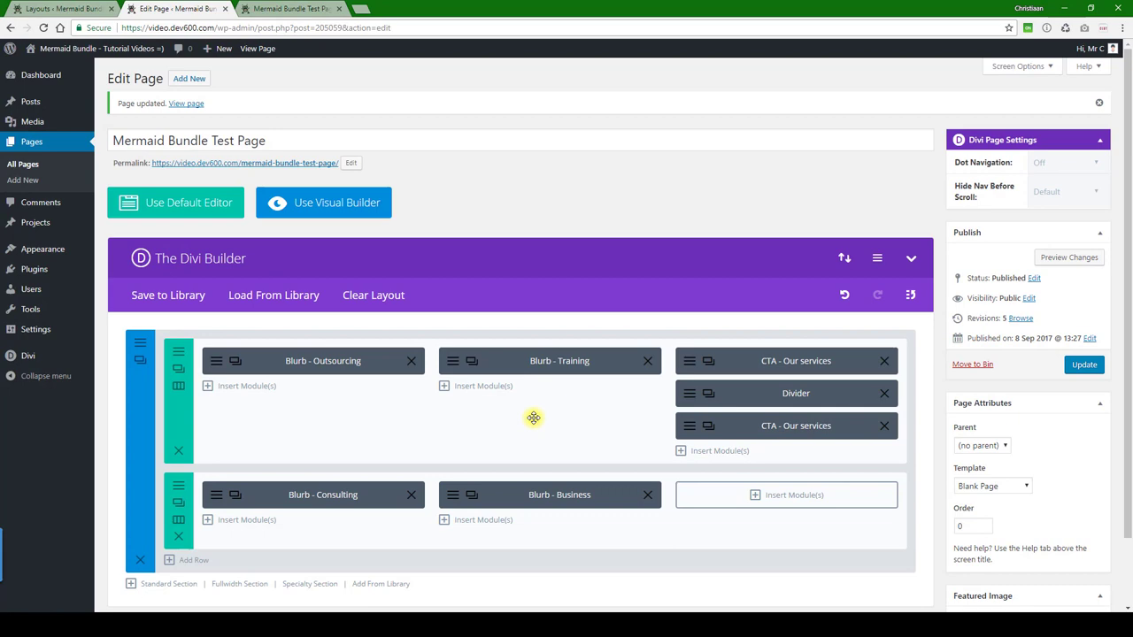
{"action": "mouse_move", "coordinate": [689, 361]}
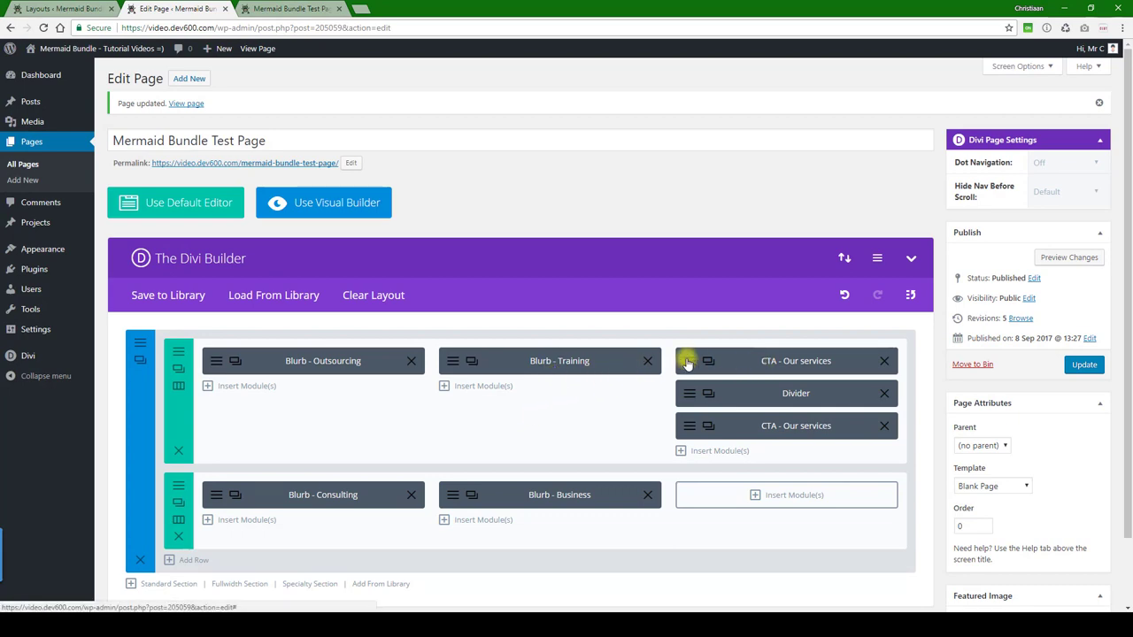
Open the settings of the 'CTA - Our services' call-to-action module
{"action": "left_click", "coordinate": [688, 361]}
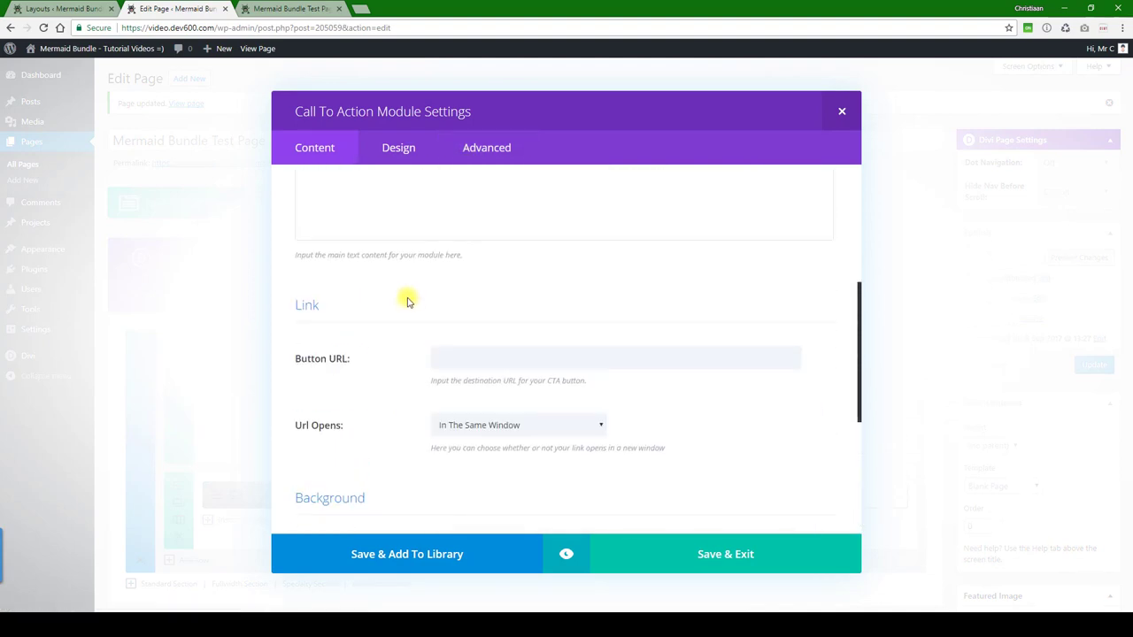
Set the CTA Header Text Color to green in Design and review the Advanced custom CSS
{"action": "left_click", "coordinate": [399, 147]}
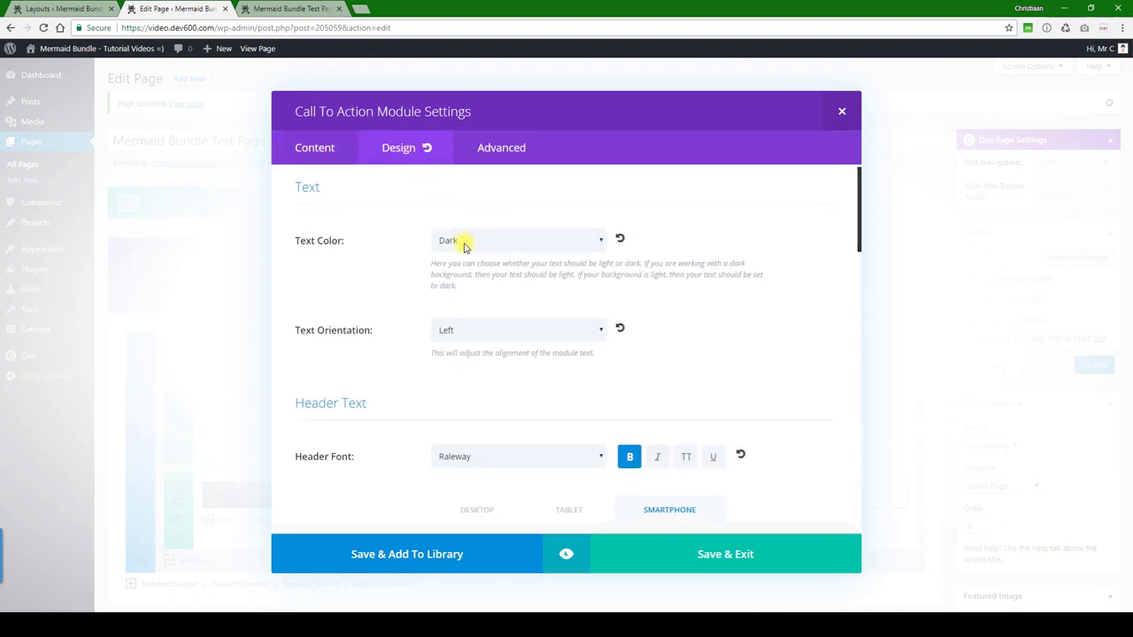
{"action": "scroll", "scroll_direction": "down", "scroll_amount": 3}
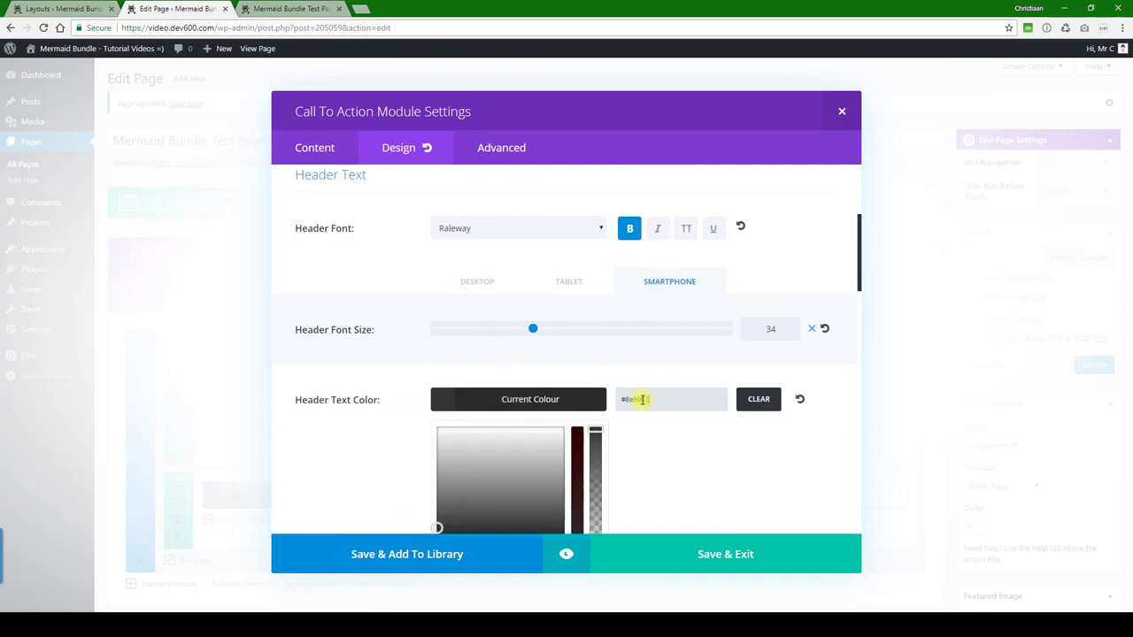
{"action": "scroll", "scroll_direction": "down", "scroll_amount": 3}
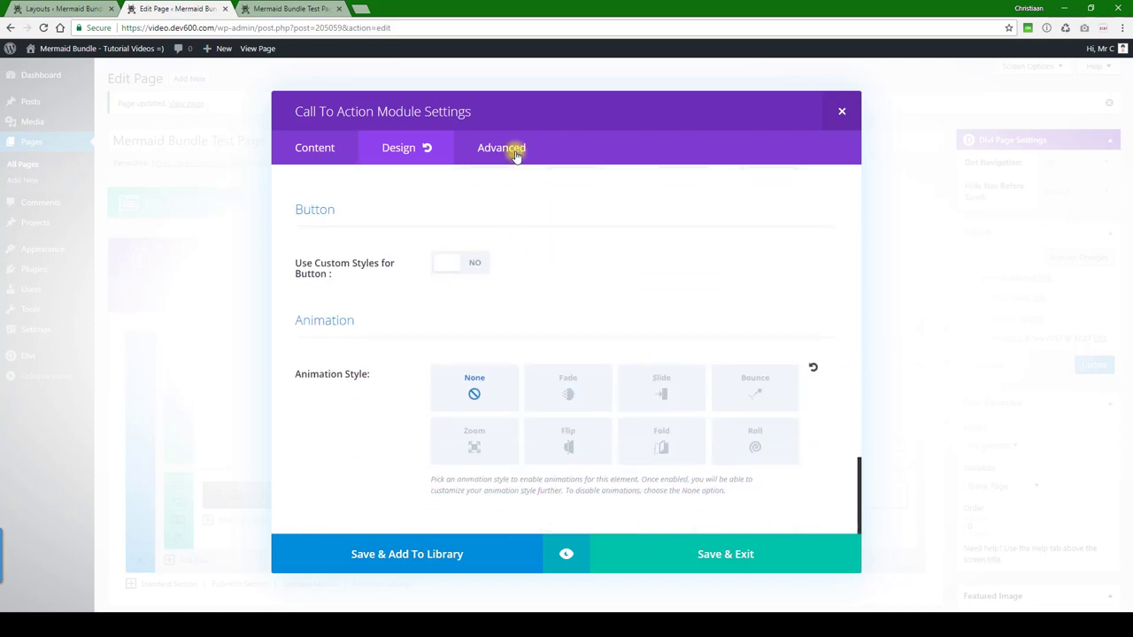
{"action": "left_click", "coordinate": [501, 149]}
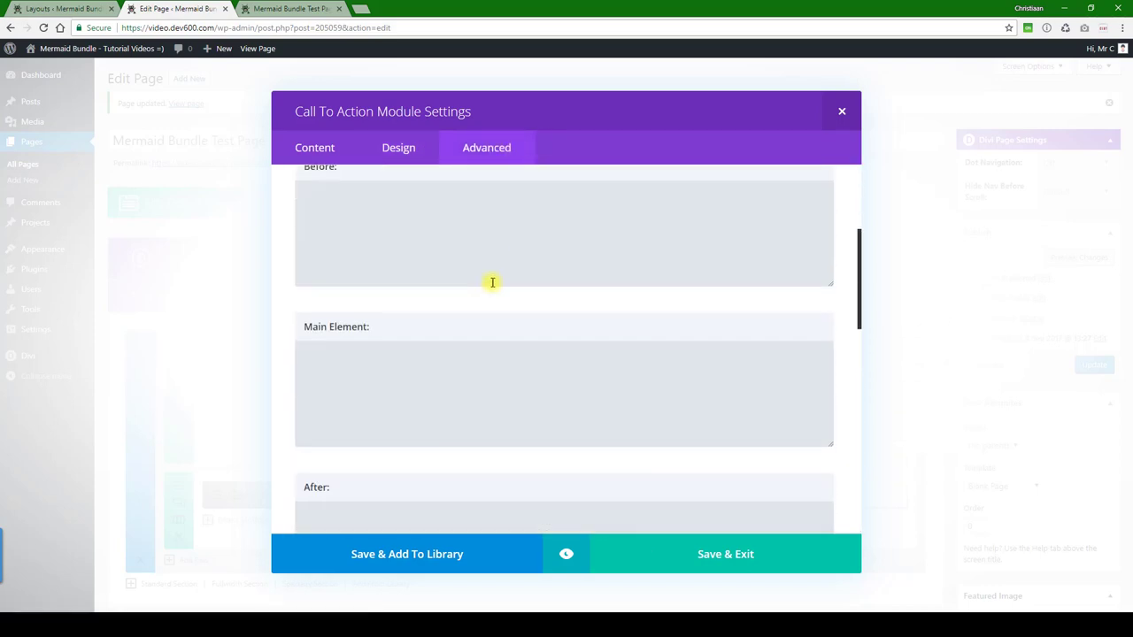
{"action": "scroll", "scroll_direction": "down", "scroll_amount": 3}
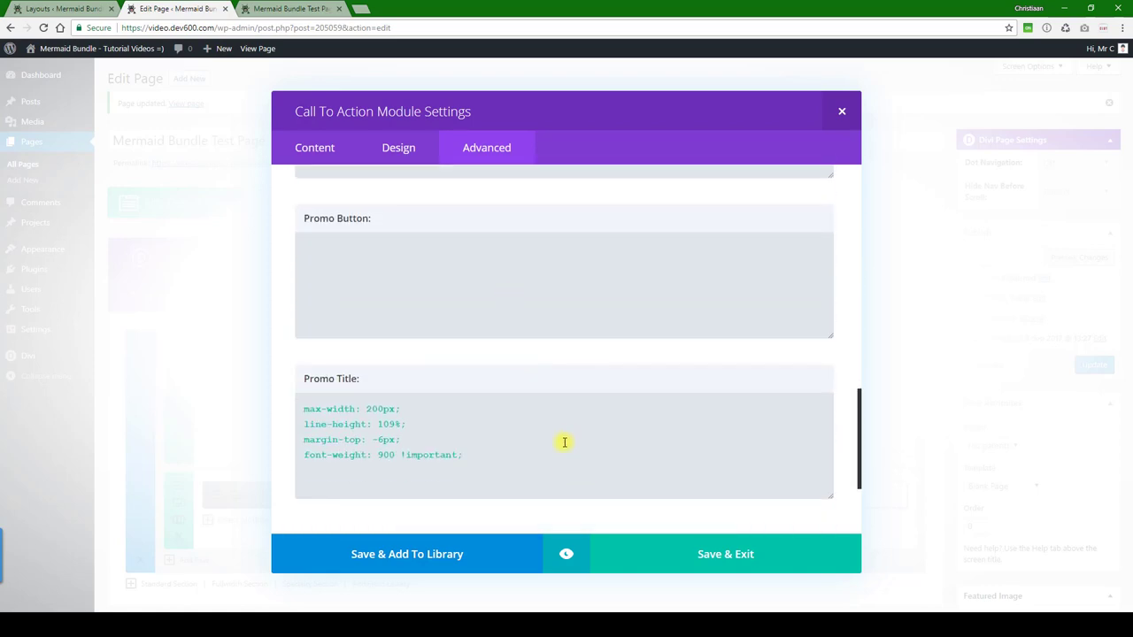
{"action": "scroll", "scroll_direction": "down", "scroll_amount": 3}
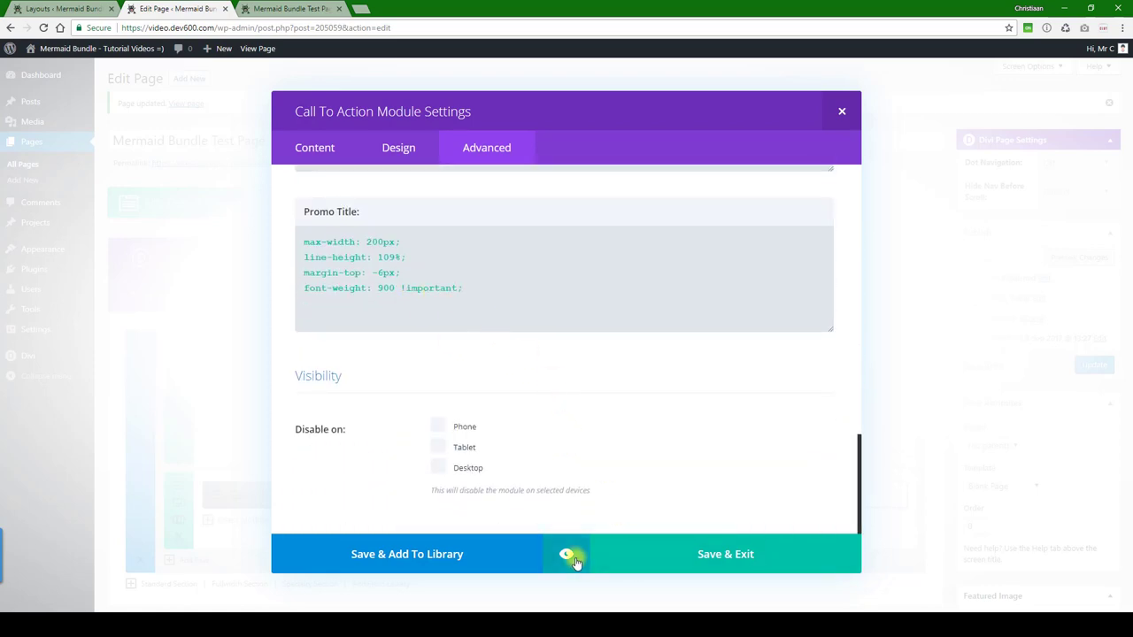
Preview the green 'Our services' headline and Save & Exit the call-to-action
{"action": "left_click", "coordinate": [566, 554]}
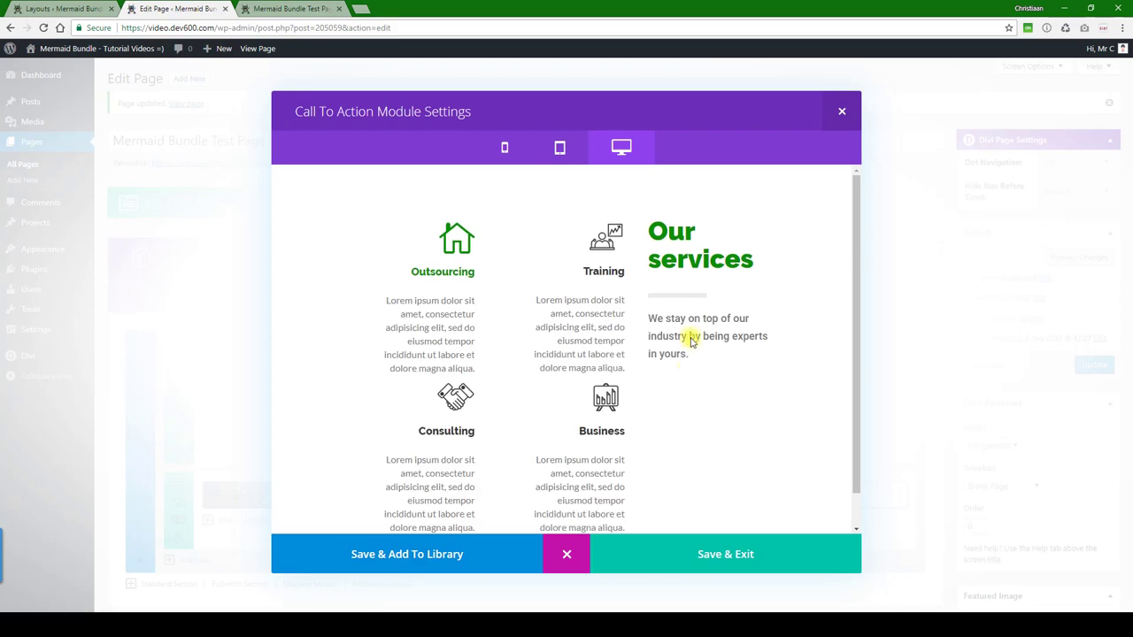
{"action": "mouse_move", "coordinate": [662, 298]}
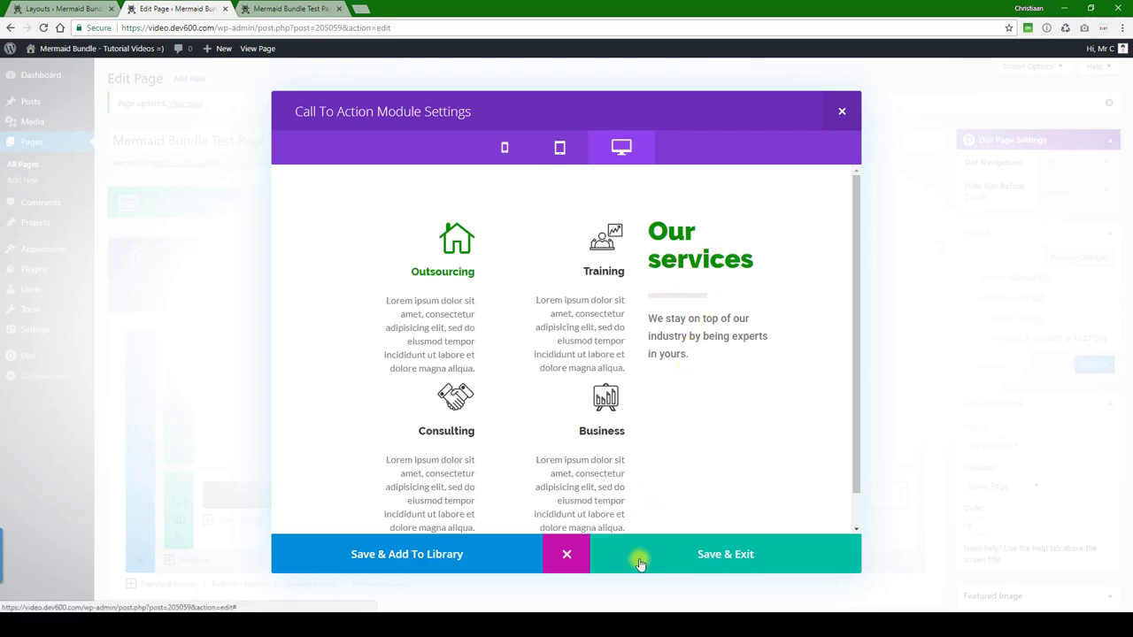
{"action": "left_click", "coordinate": [725, 555]}
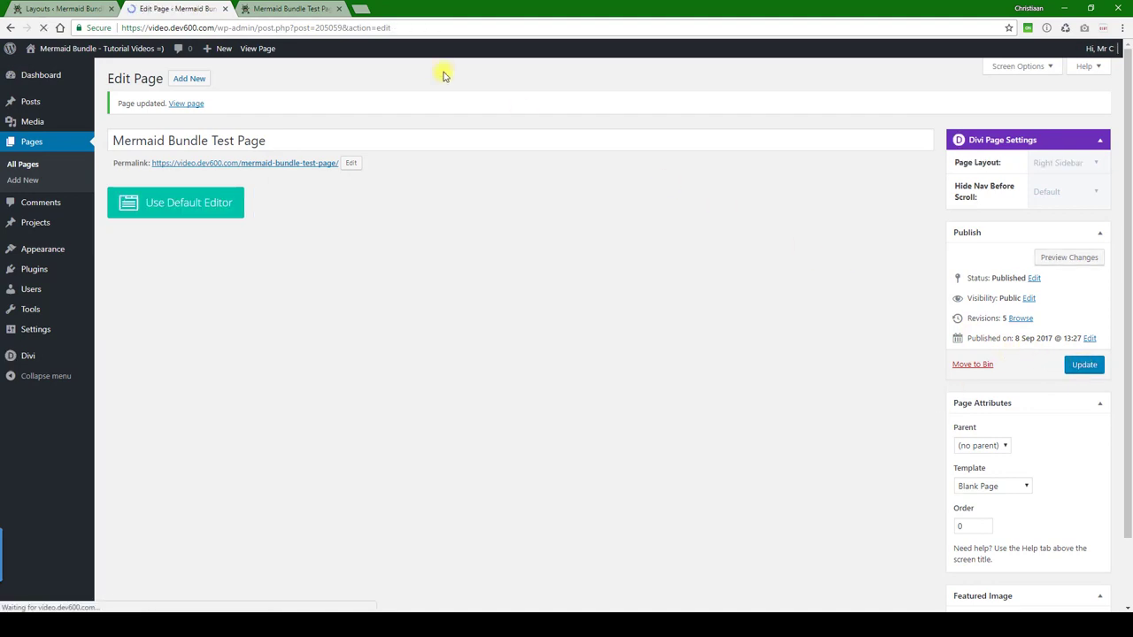
View the live Mermaid Bundle Test Page showing the green services section
{"action": "left_click", "coordinate": [287, 7]}
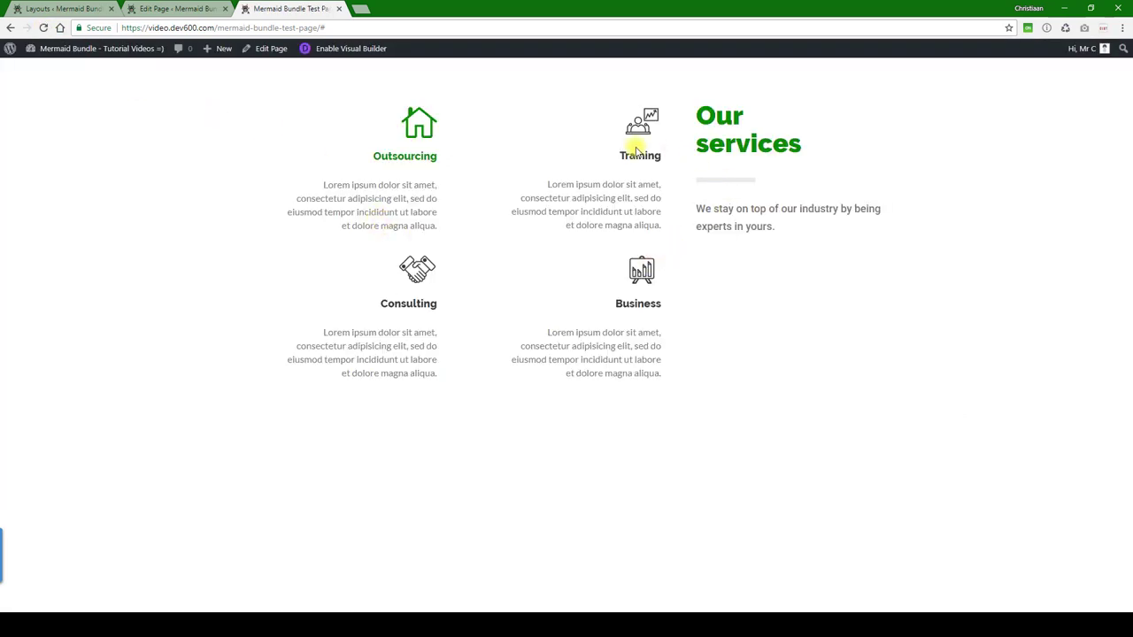
{"action": "mouse_move", "coordinate": [687, 331]}
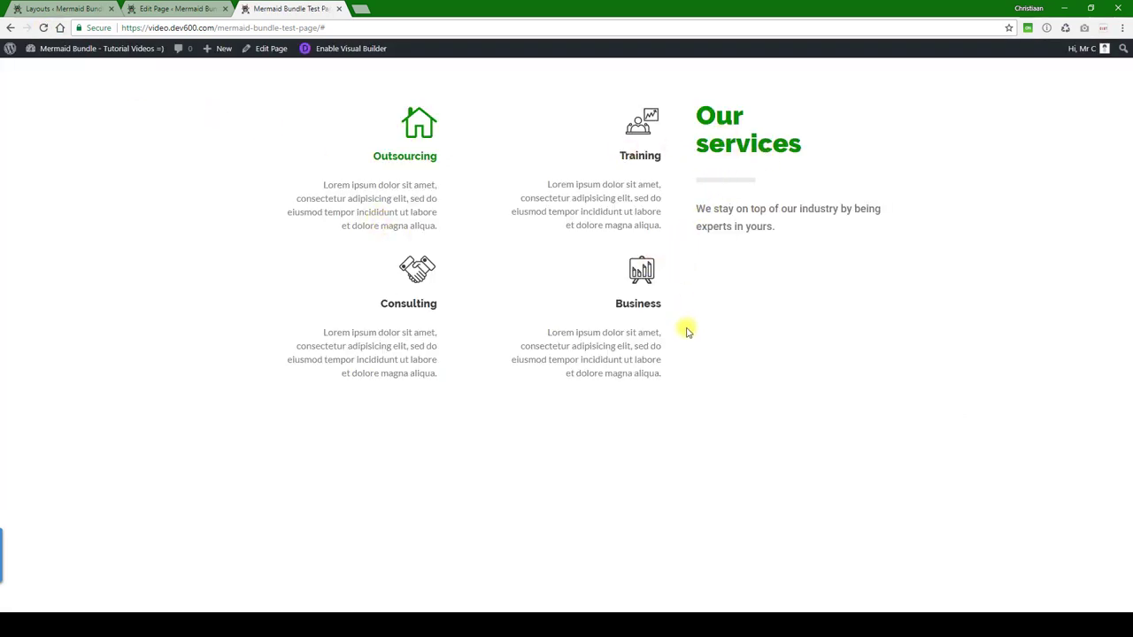